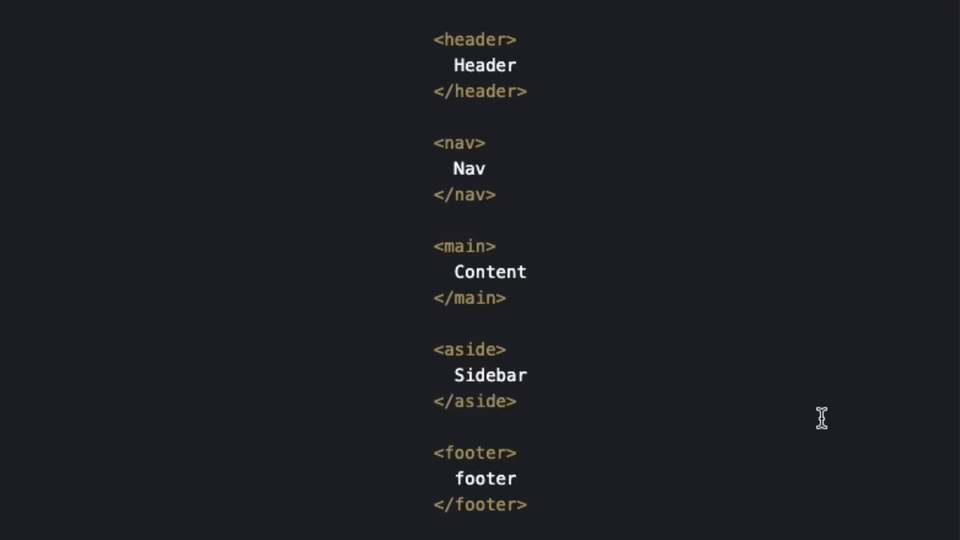
pyautogui.moveTo(640, 119)
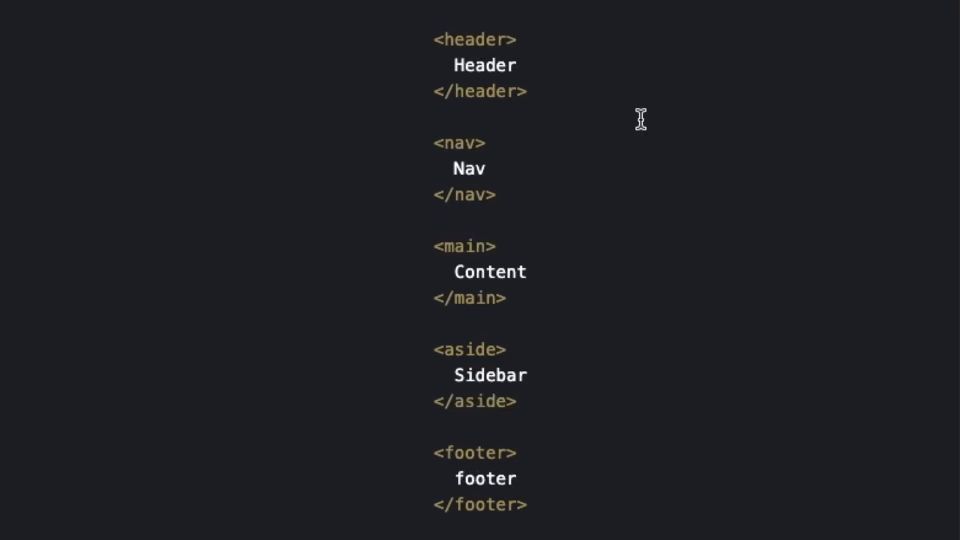
pyautogui.moveTo(540, 273)
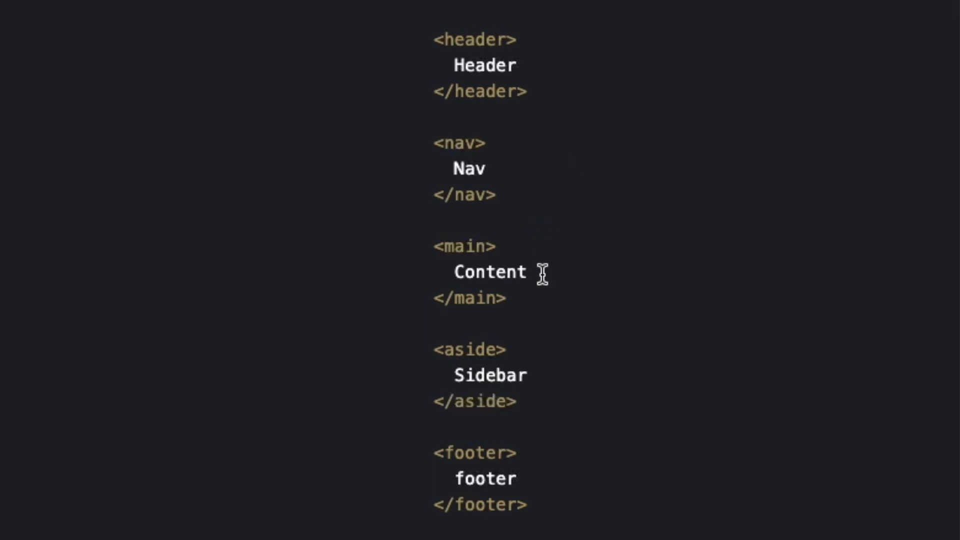
pyautogui.moveTo(556, 471)
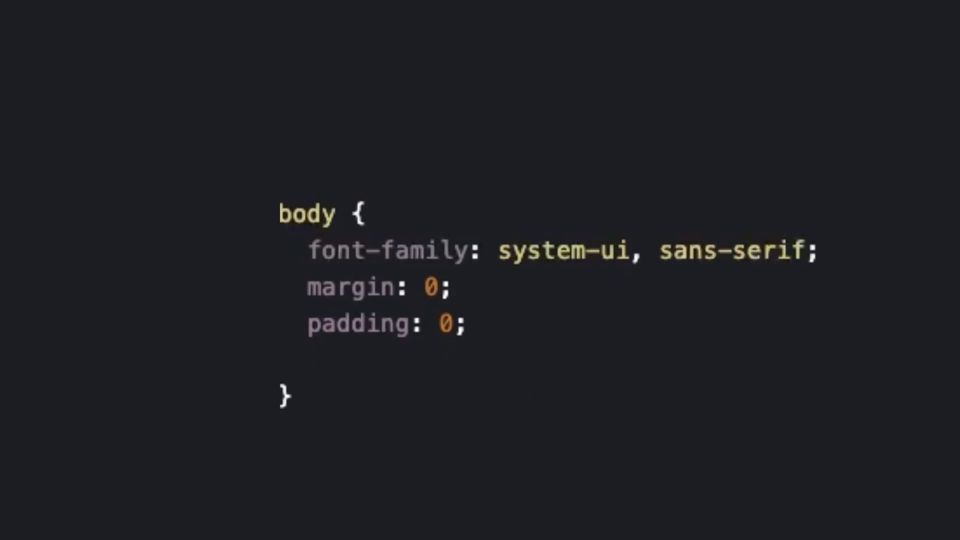
# - Make the body rule a grid with display: grid and height: 100vh
pyautogui.write('display: grid;')
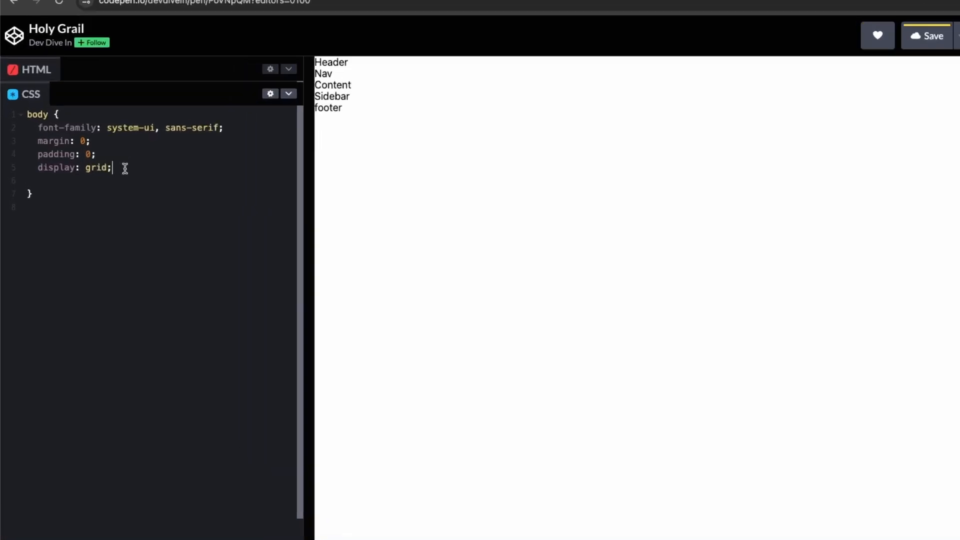
pyautogui.write('height: 100vh;')
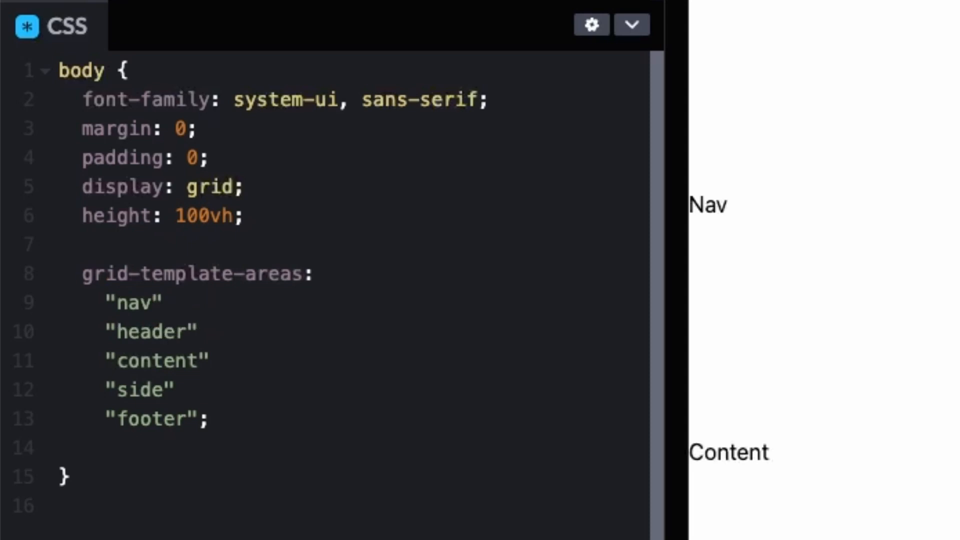
# - Start reordering the template areas so header comes before nav
pyautogui.click(196, 331)
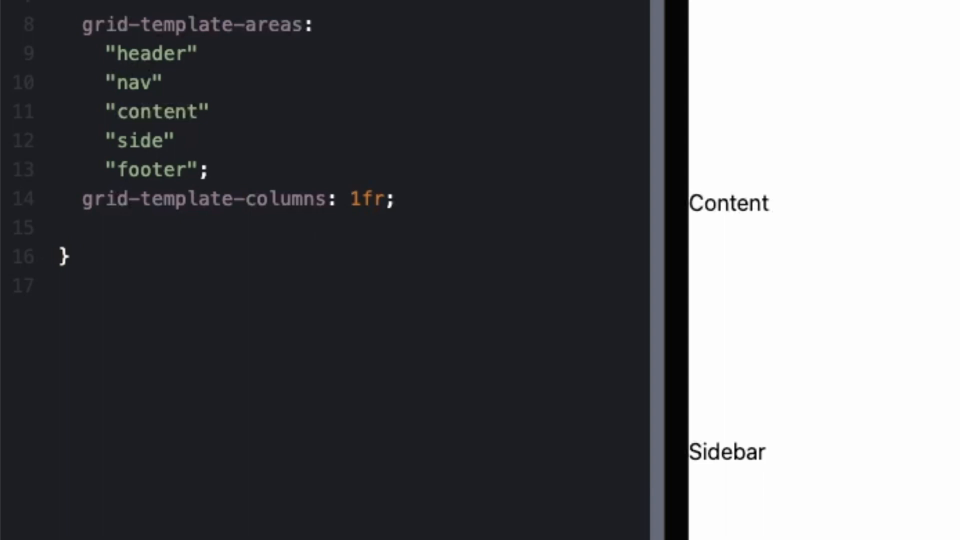
# - Add grid-template-rows: auto, minmax(75px, auto), 1fr, minmax(75px, auto), auto with area comments
pyautogui.write('grid-template-rows:')
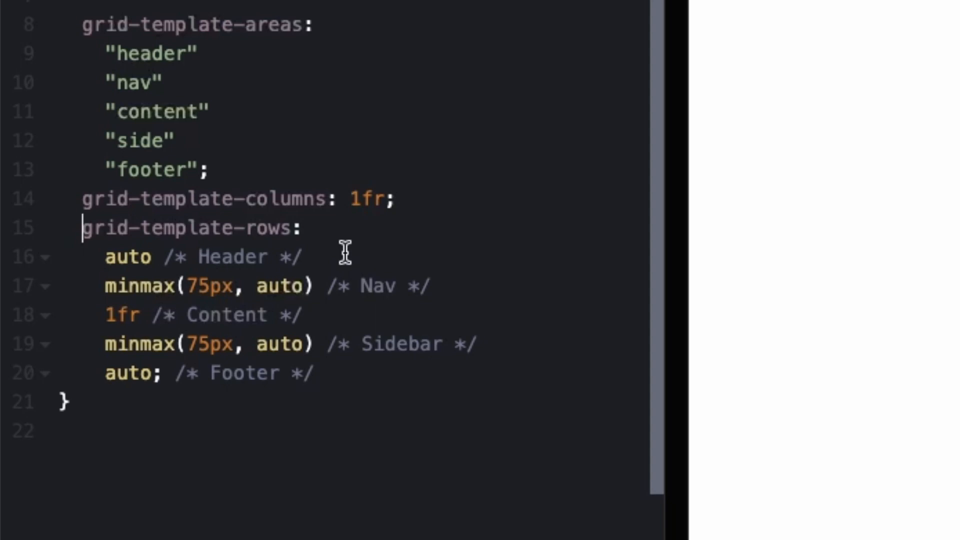
pyautogui.moveTo(211, 254)
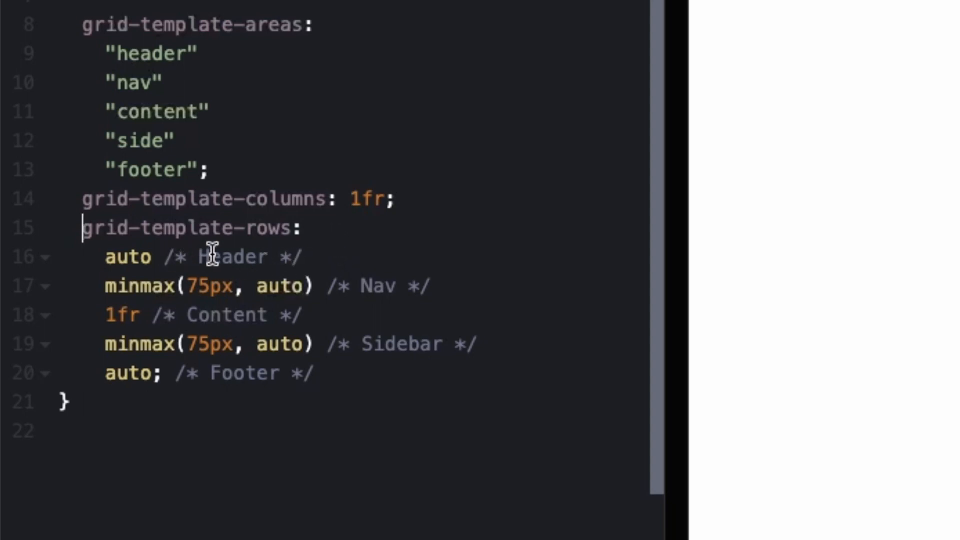
pyautogui.moveTo(410, 286)
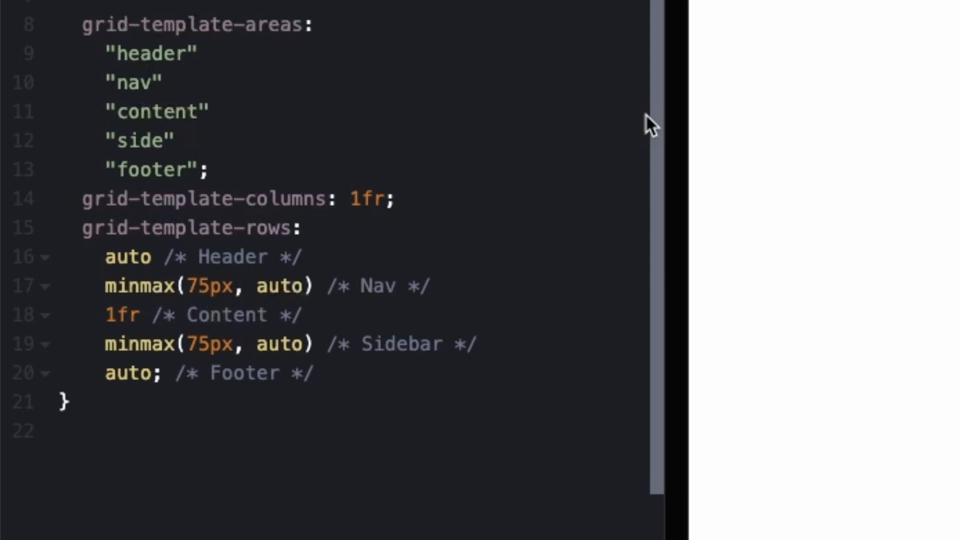
pyautogui.doubleClick(127, 256)
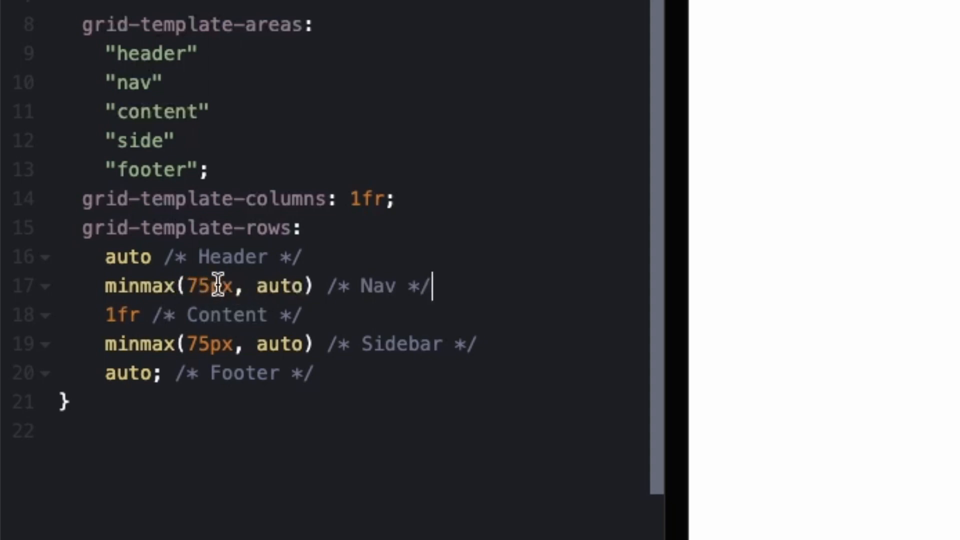
pyautogui.moveTo(294, 288)
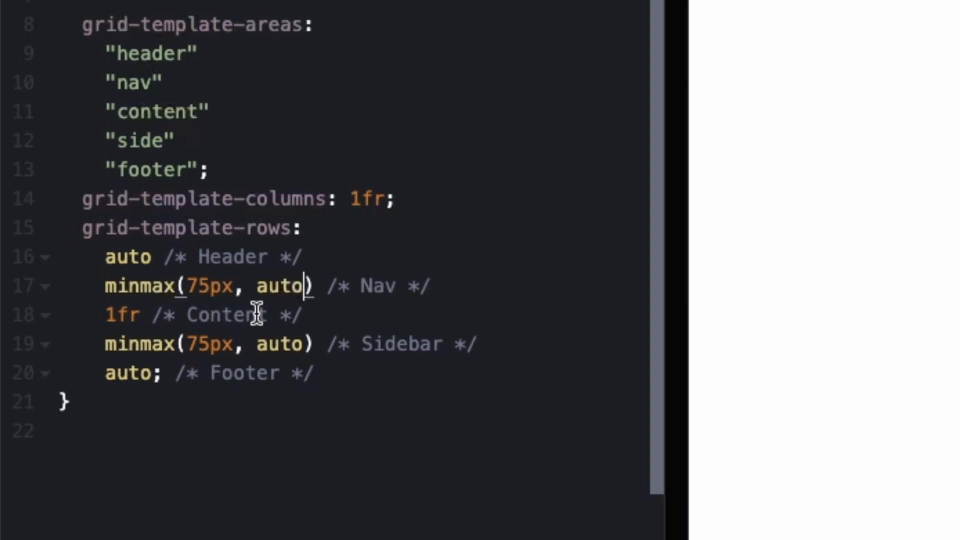
pyautogui.moveTo(104, 314)
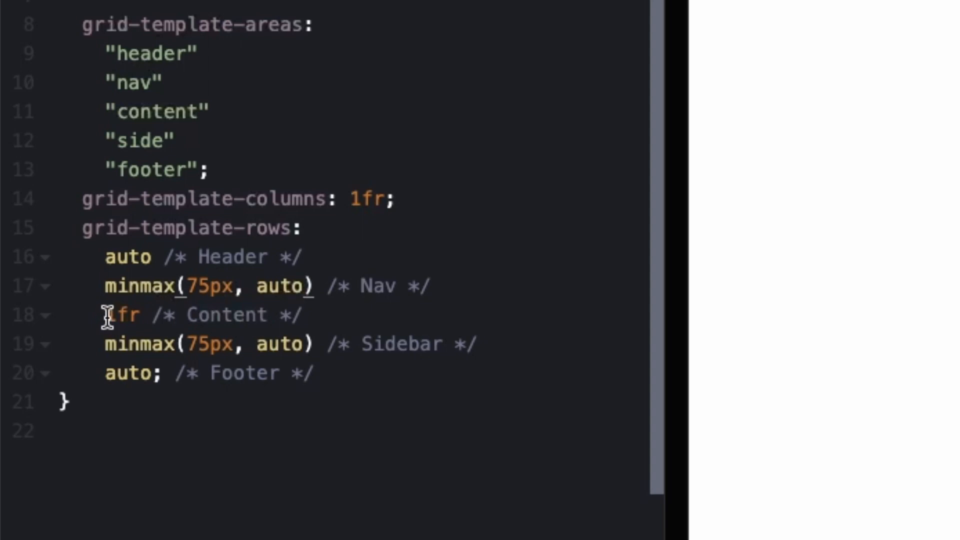
pyautogui.moveTo(100, 286)
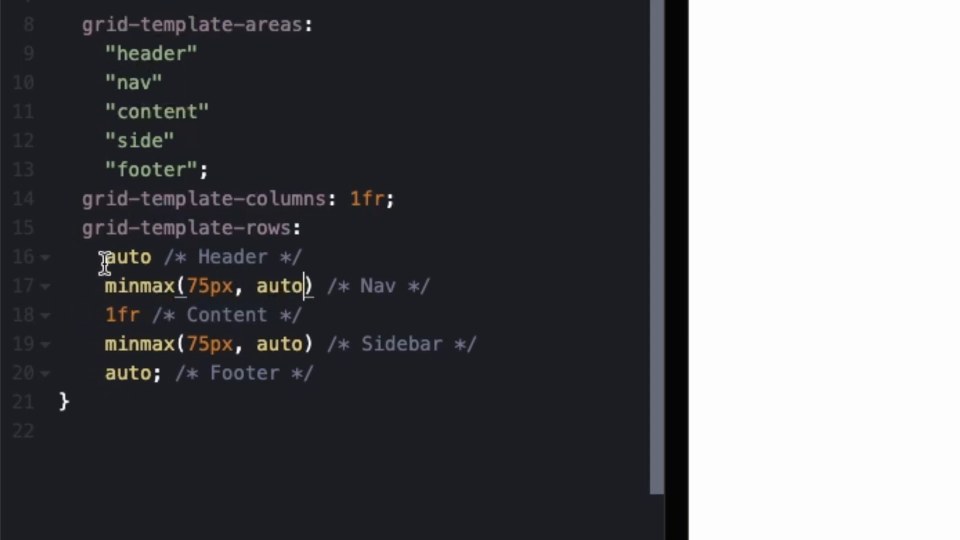
pyautogui.moveTo(297, 309)
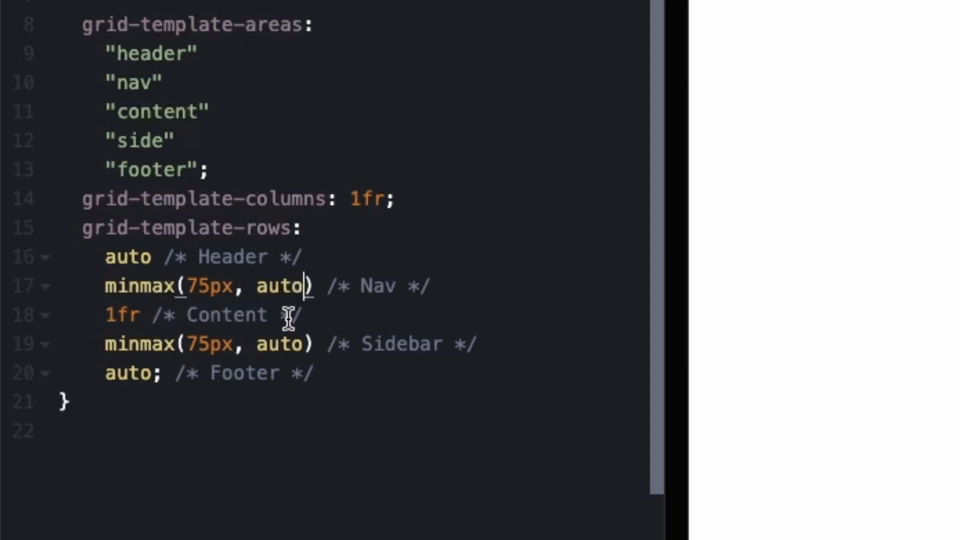
pyautogui.moveTo(156, 357)
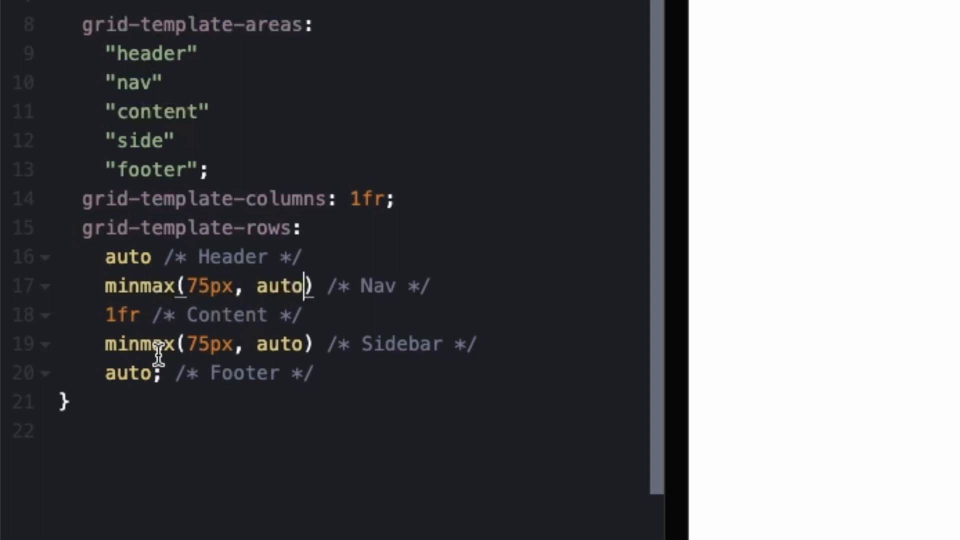
pyautogui.moveTo(265, 256)
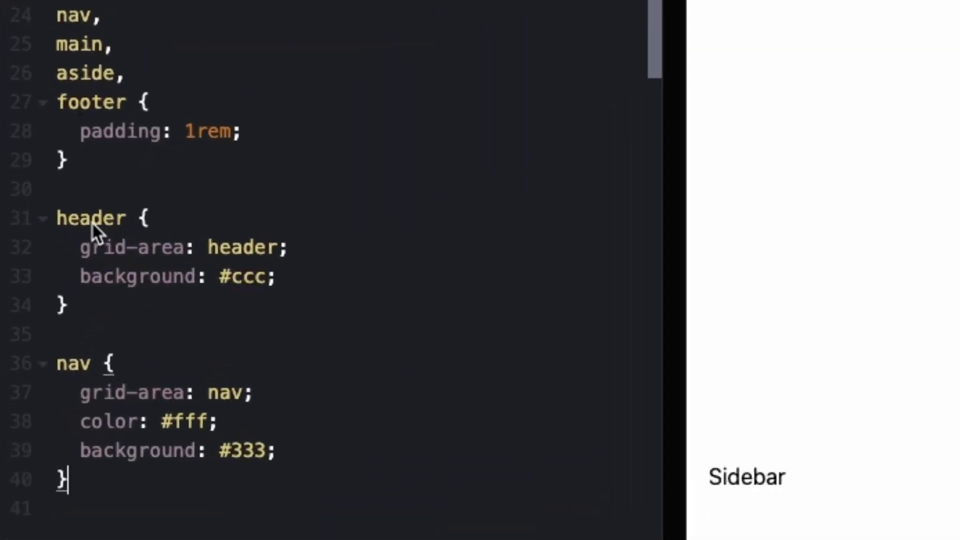
pyautogui.moveTo(231, 264)
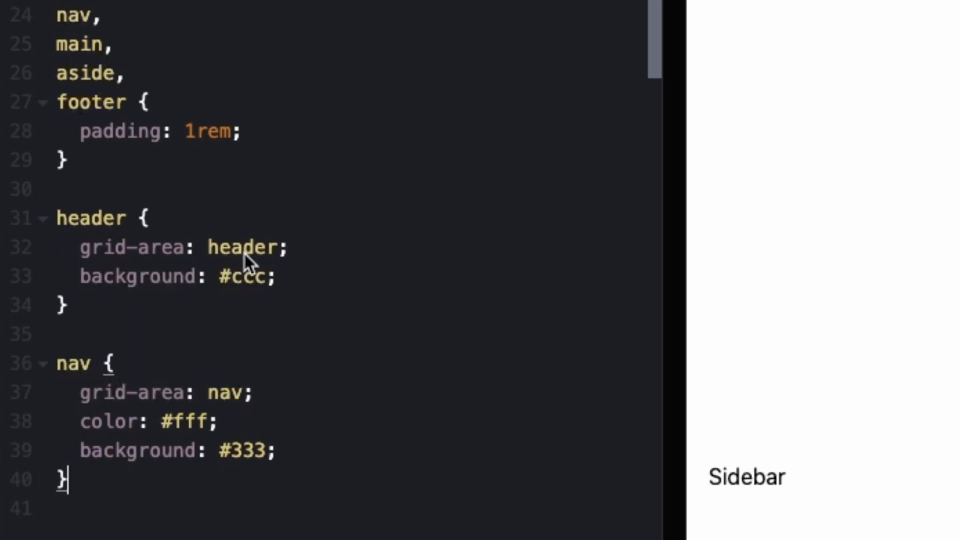
pyautogui.moveTo(256, 355)
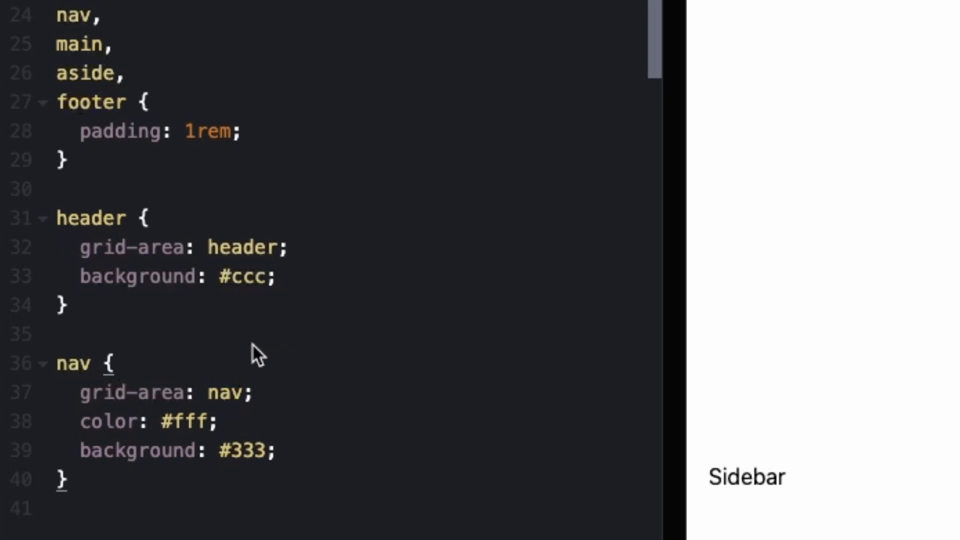
# - Give all sections 1rem padding, header a #ccc background, nav white text on #333
pyautogui.scroll(-3)
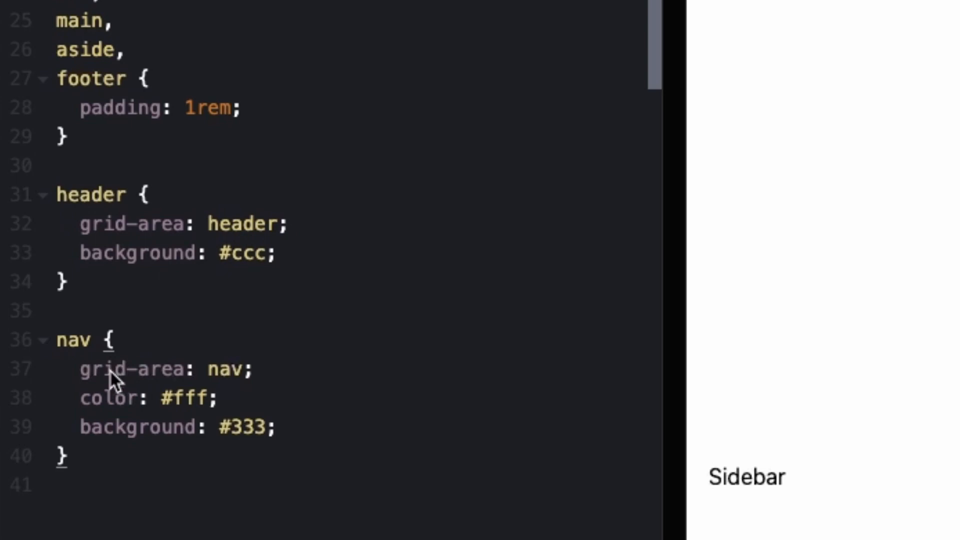
pyautogui.moveTo(219, 319)
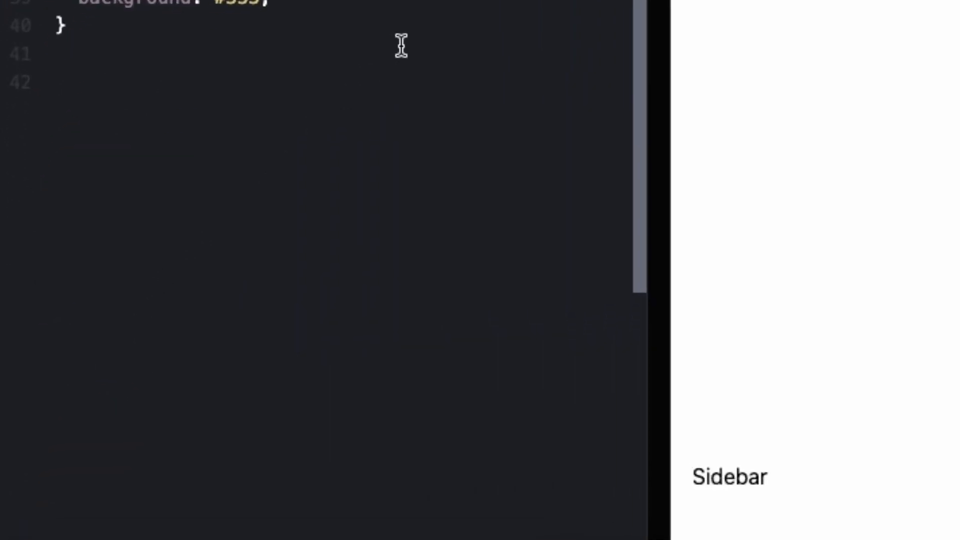
# - Assign main, aside and footer grid areas and colours, then widen the preview
pyautogui.scroll(-3)
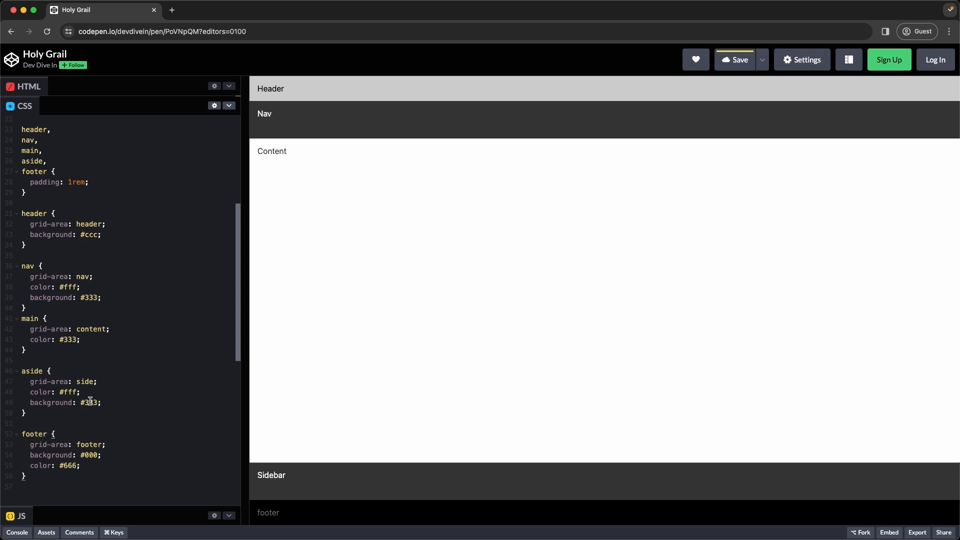
pyautogui.moveTo(126, 400)
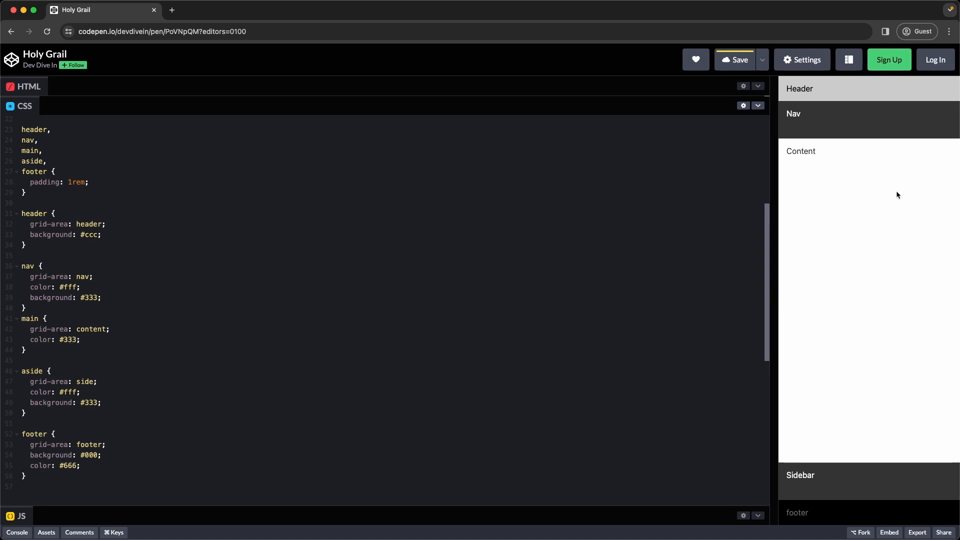
pyautogui.moveTo(835, 393)
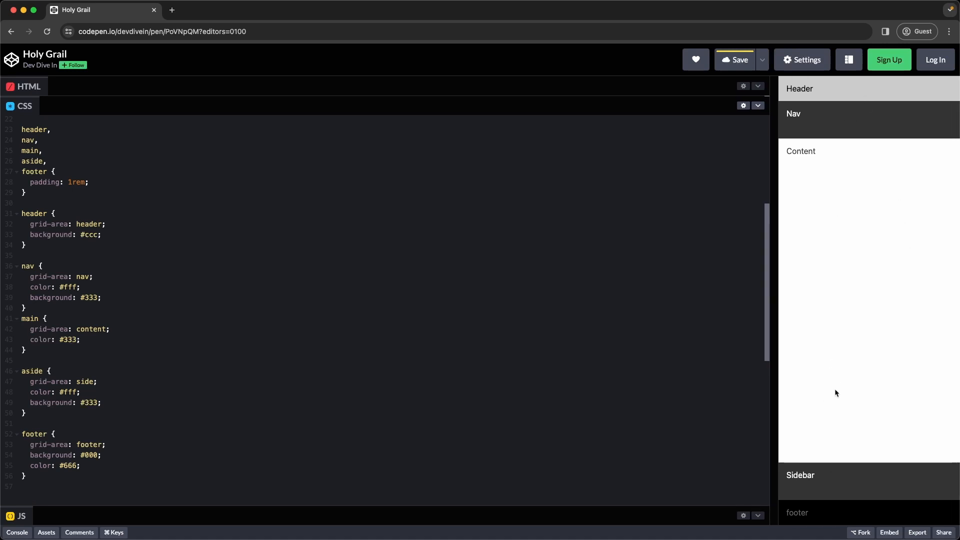
pyautogui.moveTo(774, 303)
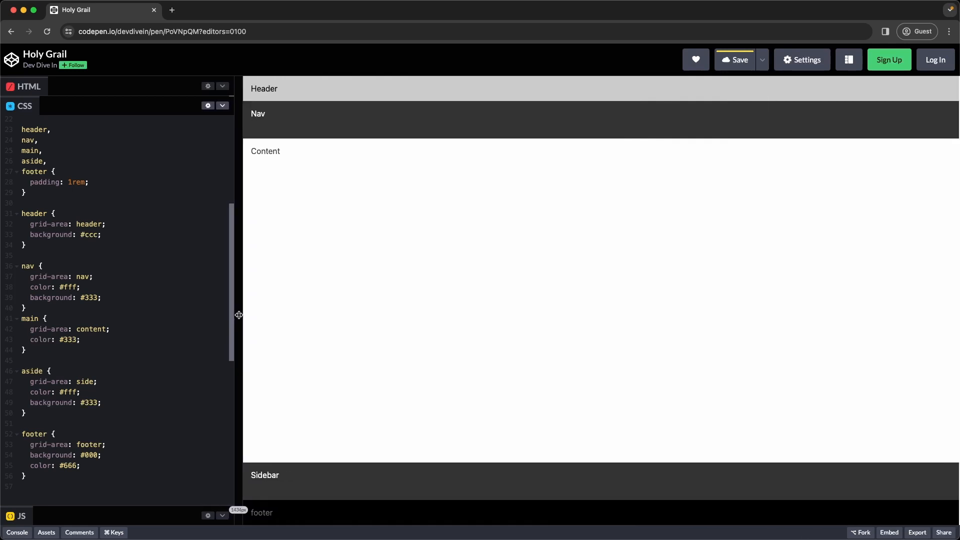
pyautogui.moveTo(238, 315); pyautogui.dragTo(232, 314)
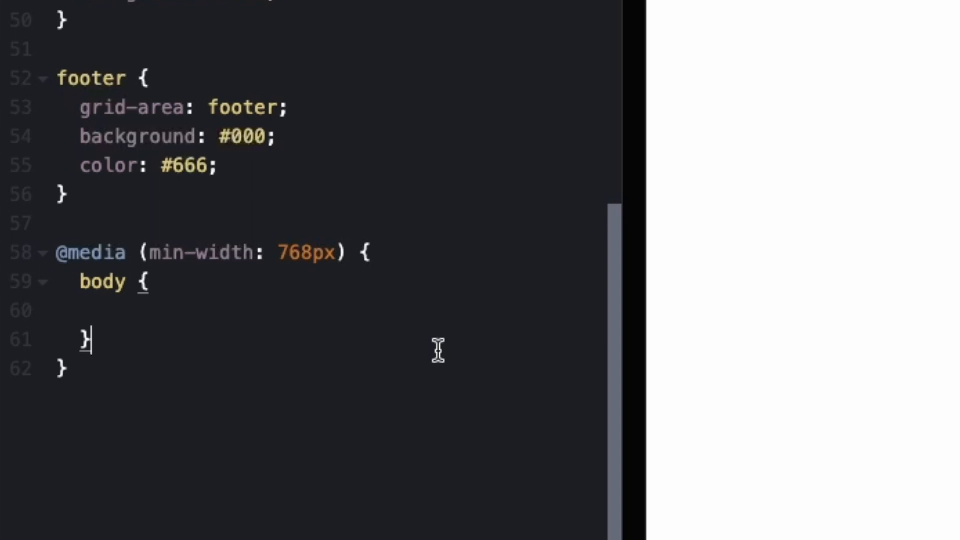
pyautogui.moveTo(130, 269)
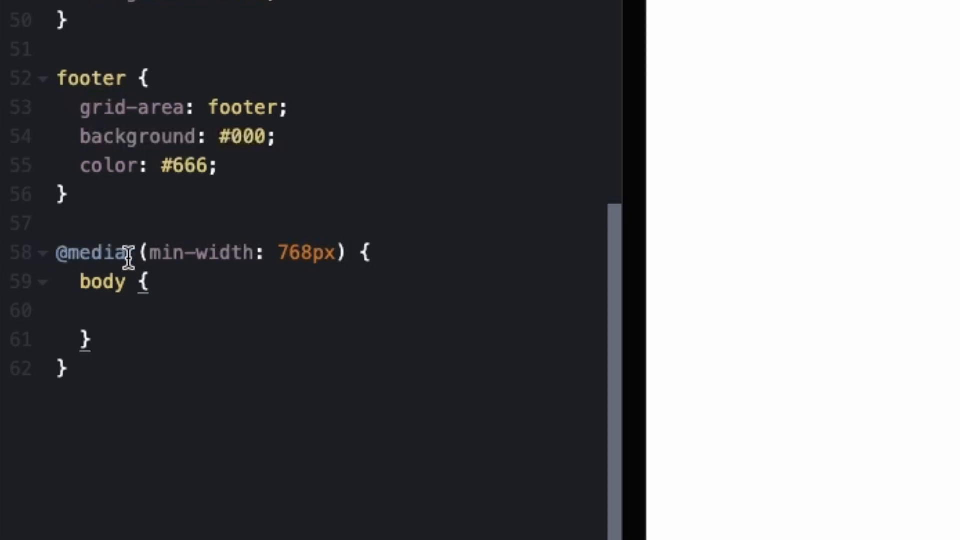
pyautogui.moveTo(343, 253)
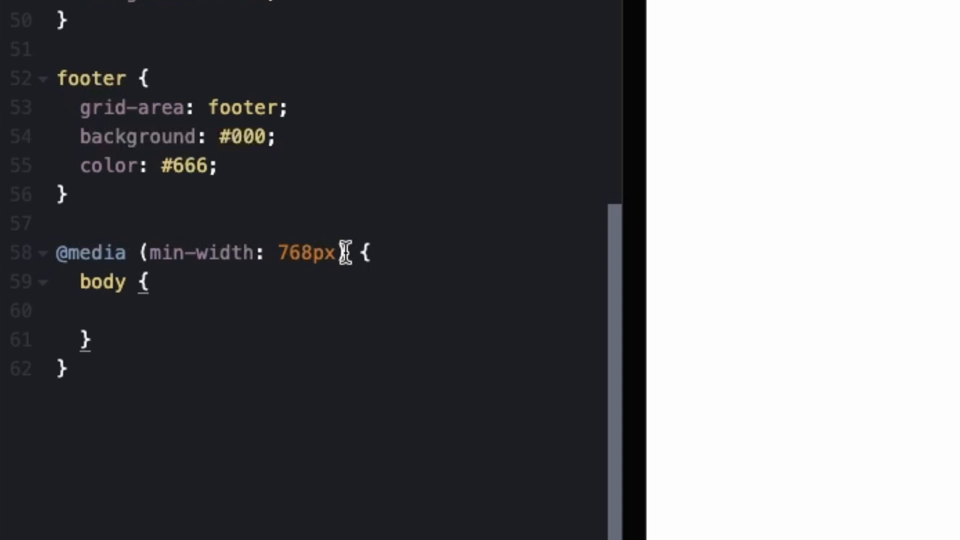
pyautogui.moveTo(150, 327)
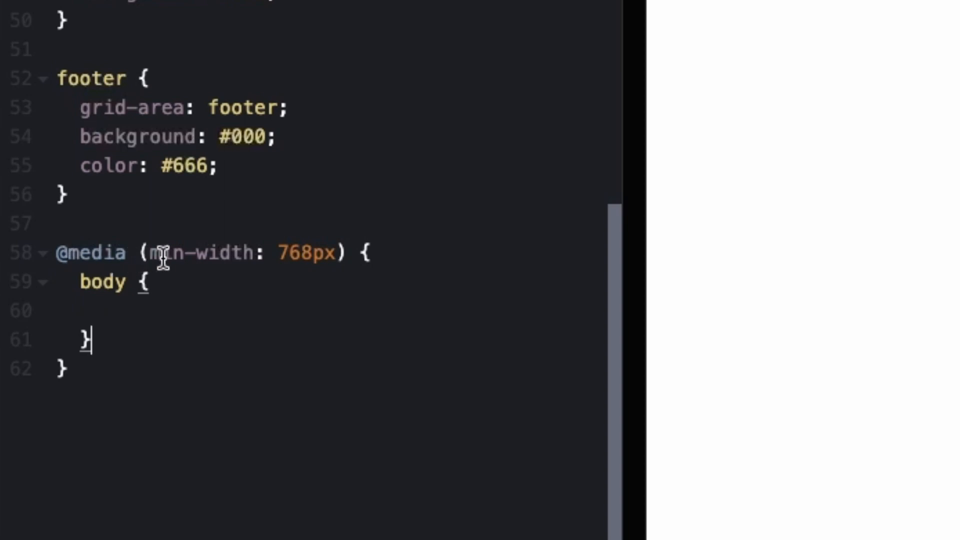
pyautogui.moveTo(250, 257)
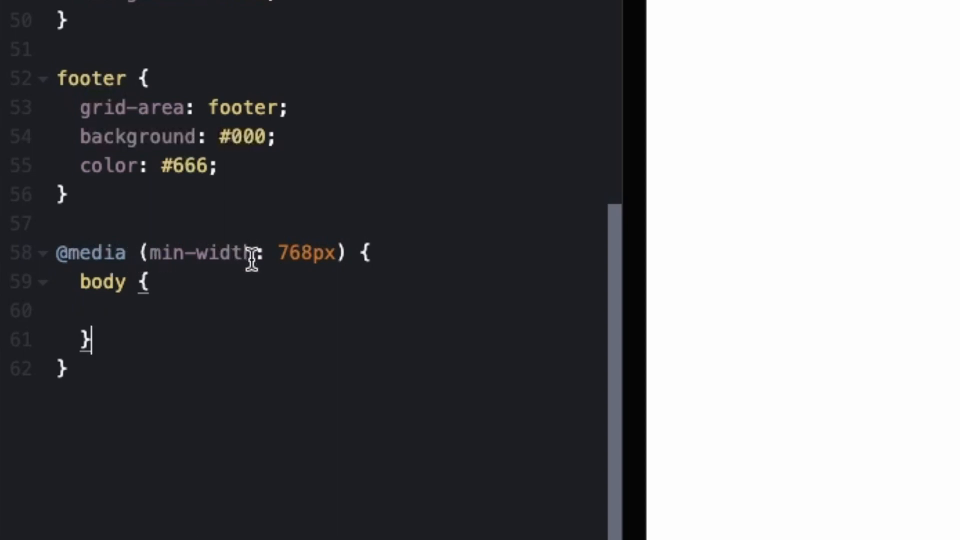
pyautogui.moveTo(322, 256)
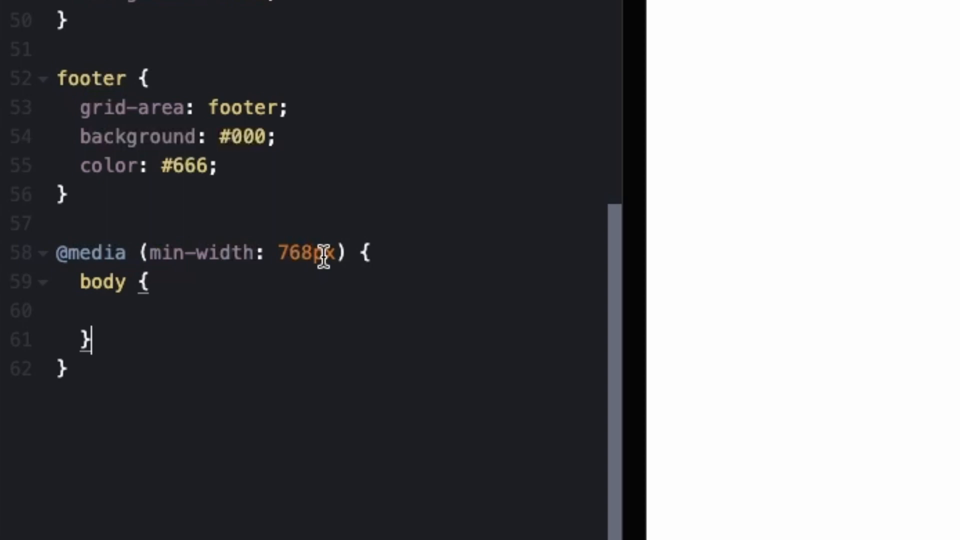
pyautogui.moveTo(130, 314)
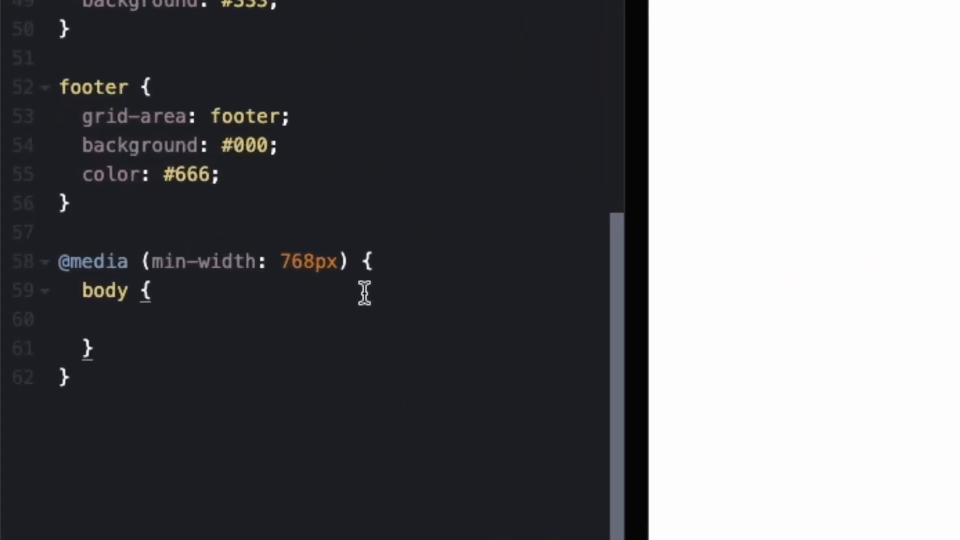
# - Add background: red; to the body rule inside the 768px media query
pyautogui.click(85, 319)
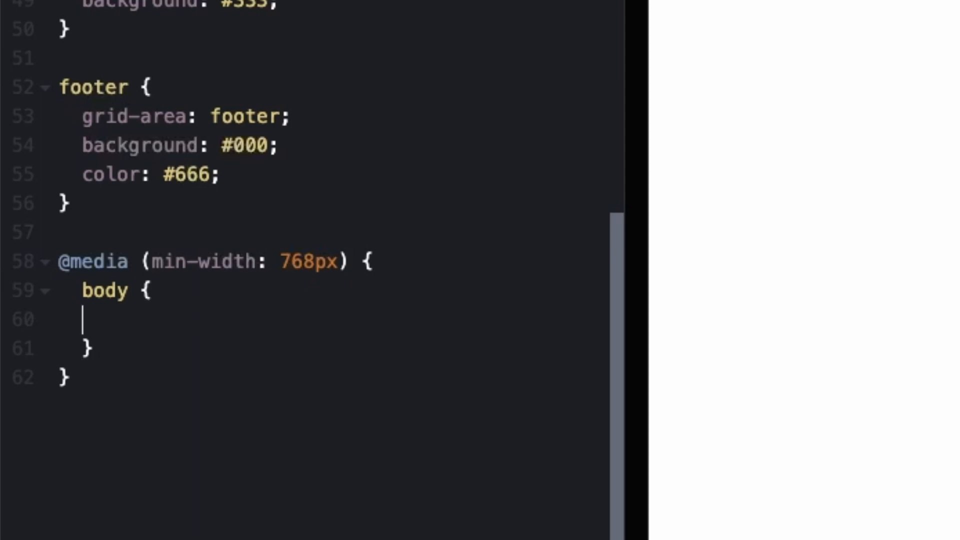
pyautogui.write('backg')
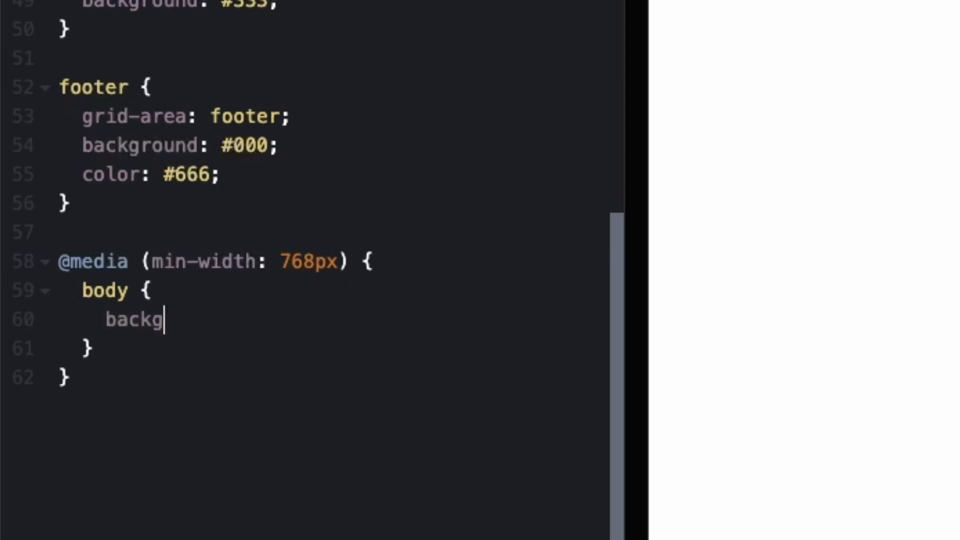
pyautogui.write('round: red;')
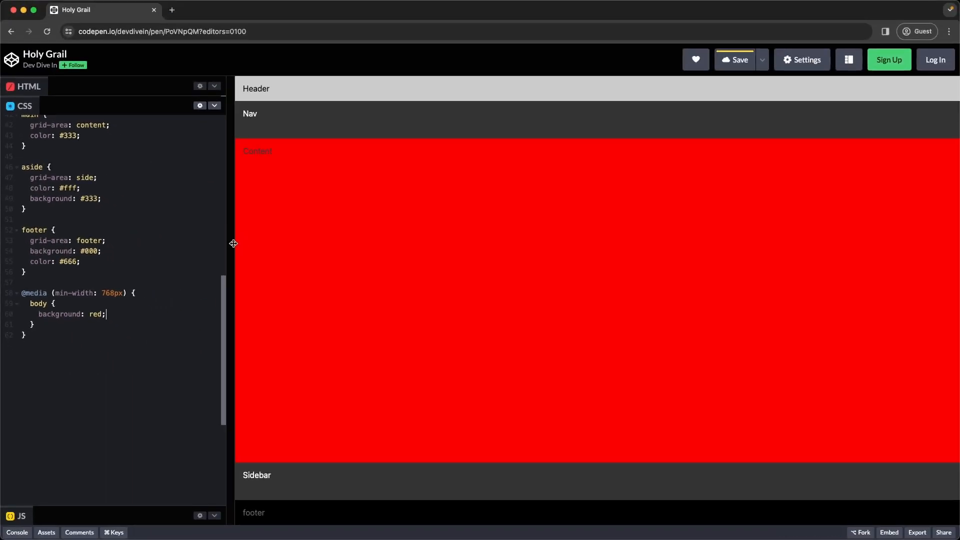
# - Resize the preview across the 768px breakpoint to toggle the red background
pyautogui.moveTo(232, 244); pyautogui.dragTo(535, 248)
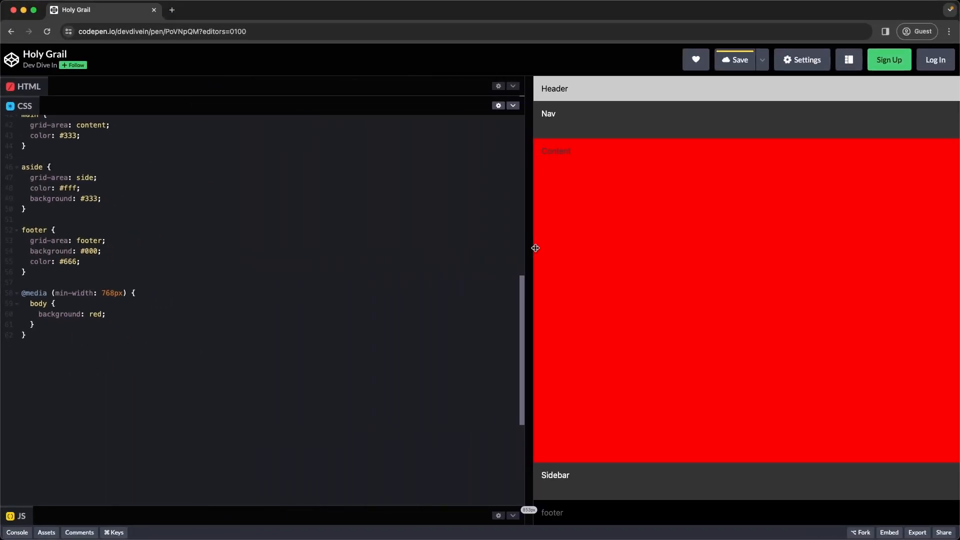
pyautogui.moveTo(535, 248); pyautogui.dragTo(597, 246)
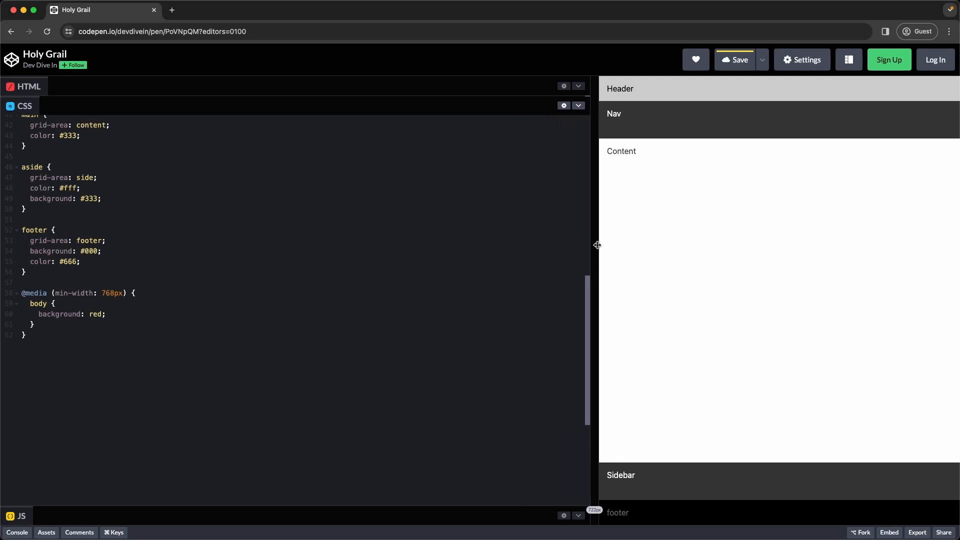
pyautogui.moveTo(597, 243); pyautogui.dragTo(612, 242)
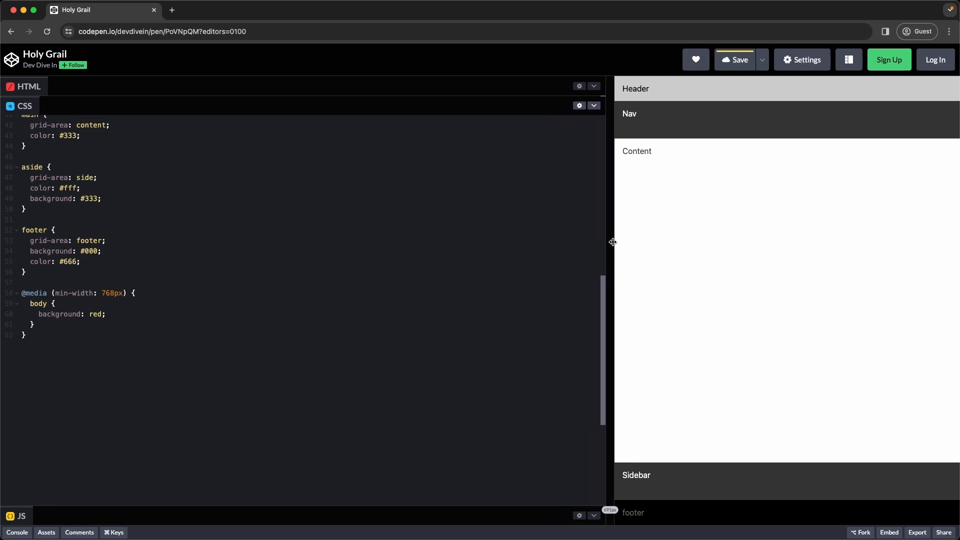
pyautogui.moveTo(612, 242); pyautogui.dragTo(583, 246)
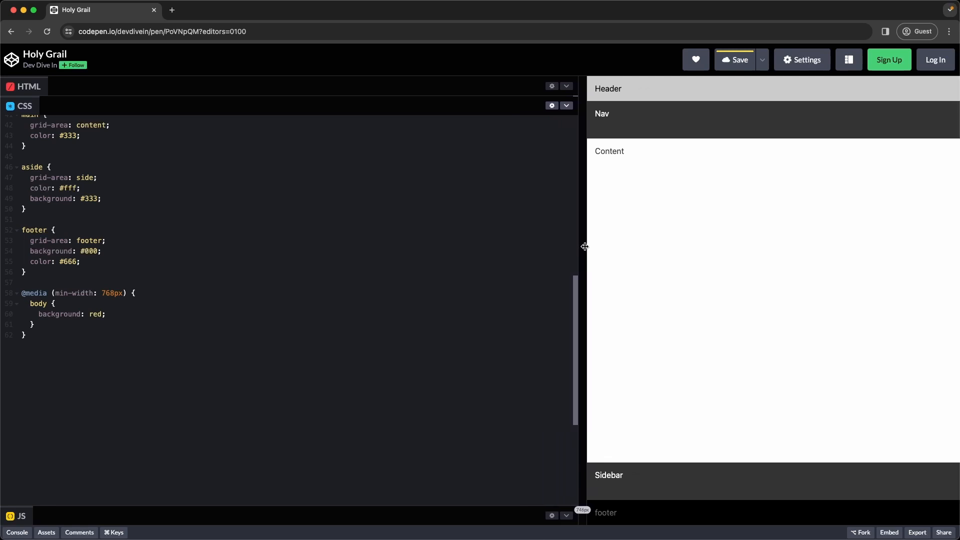
pyautogui.moveTo(584, 246); pyautogui.dragTo(567, 249)
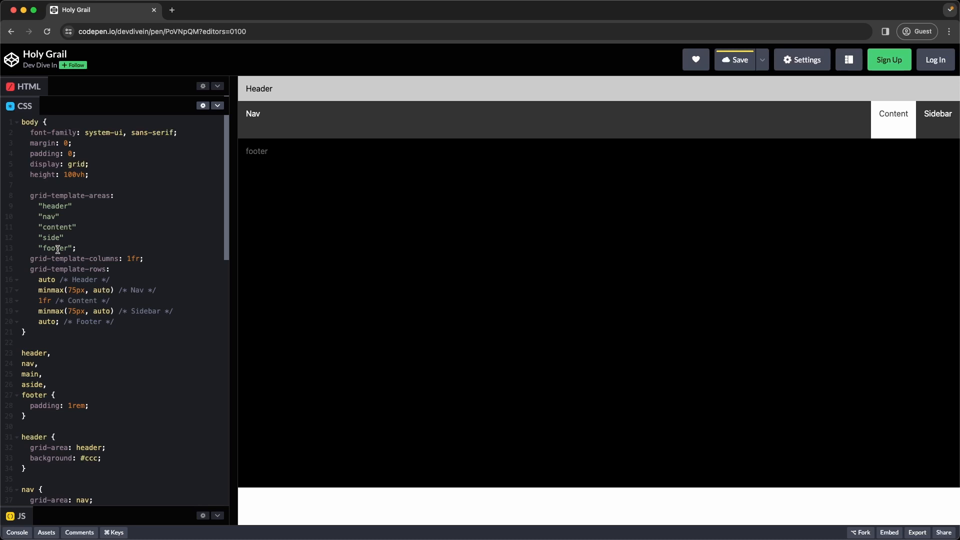
pyautogui.scroll(-3)
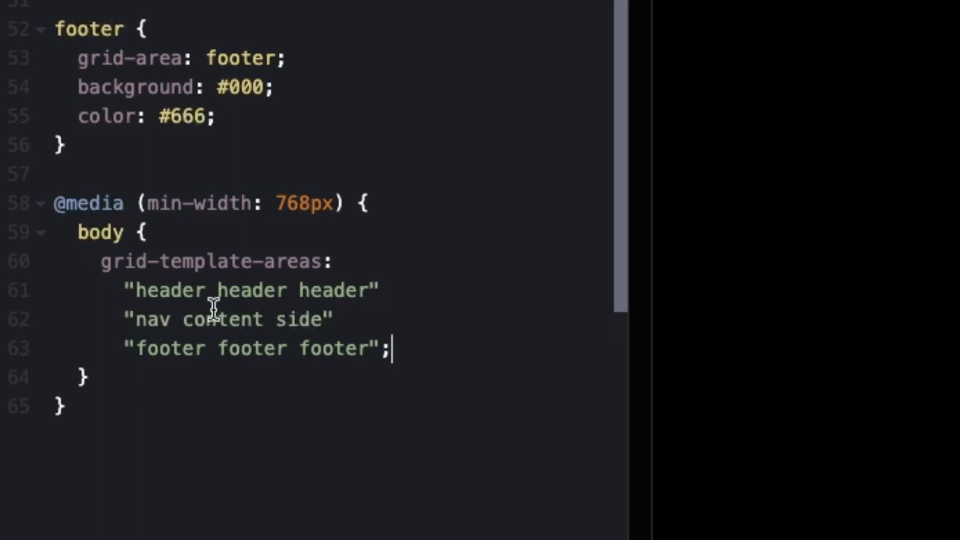
pyautogui.moveTo(306, 300)
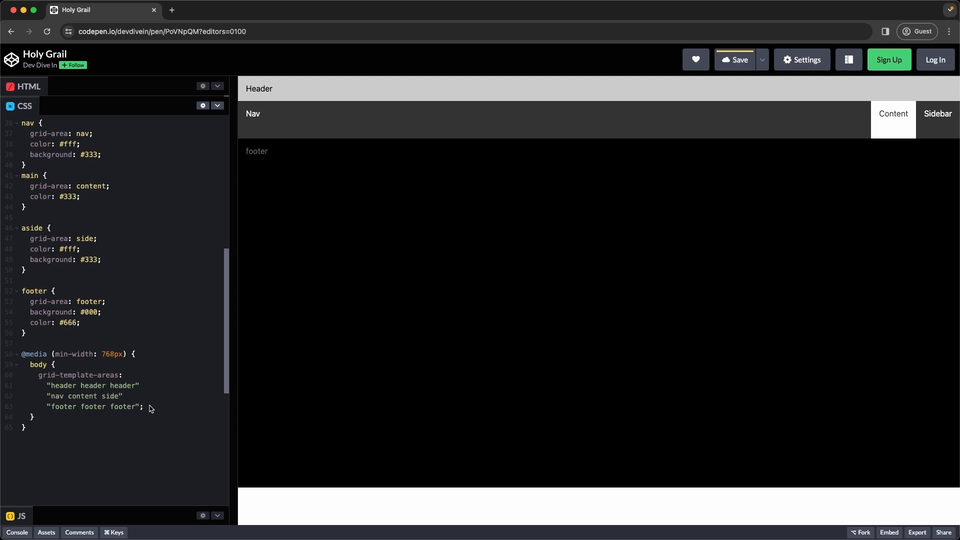
# - Set wide-screen grid columns to 200px 1fr 200px and rows to auto 1fr auto
pyautogui.write('grid-template-columns: 200px 1fr 200px;')
pyautogui.write('grid-template-rows: auto 1fr auto;')
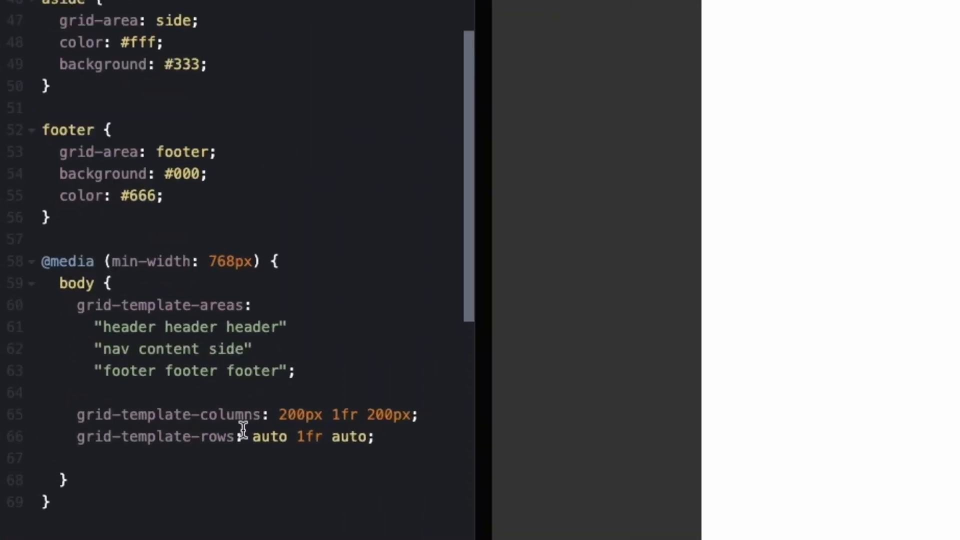
pyautogui.scroll(-3)
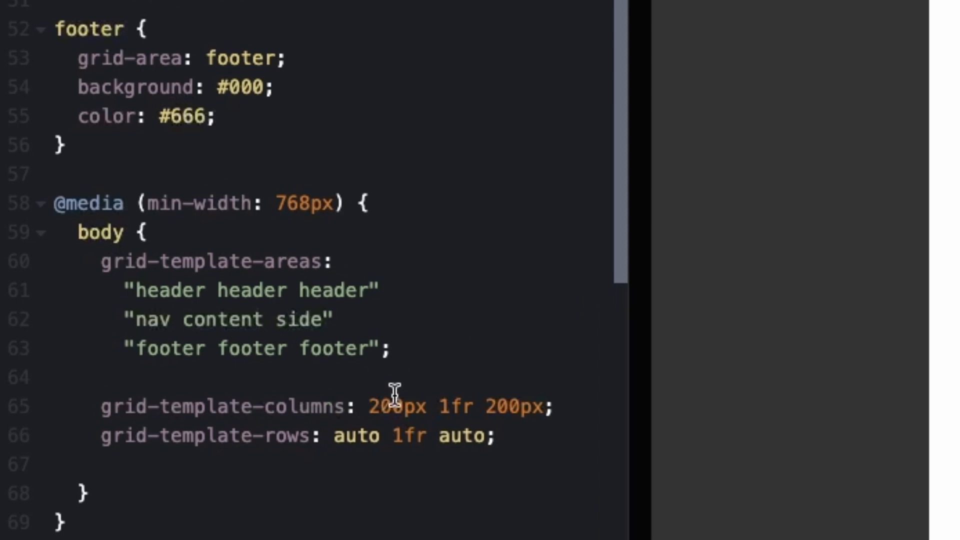
pyautogui.moveTo(444, 393)
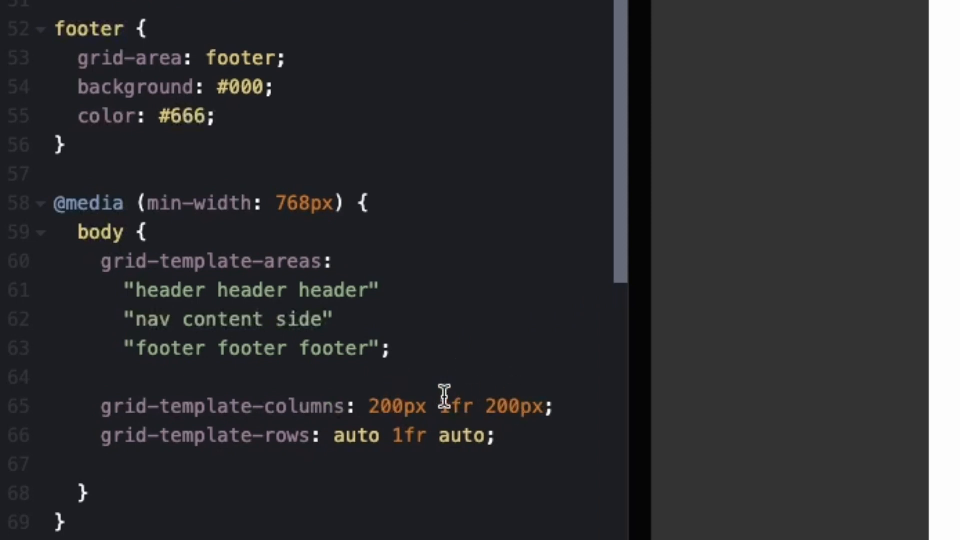
pyautogui.moveTo(423, 405)
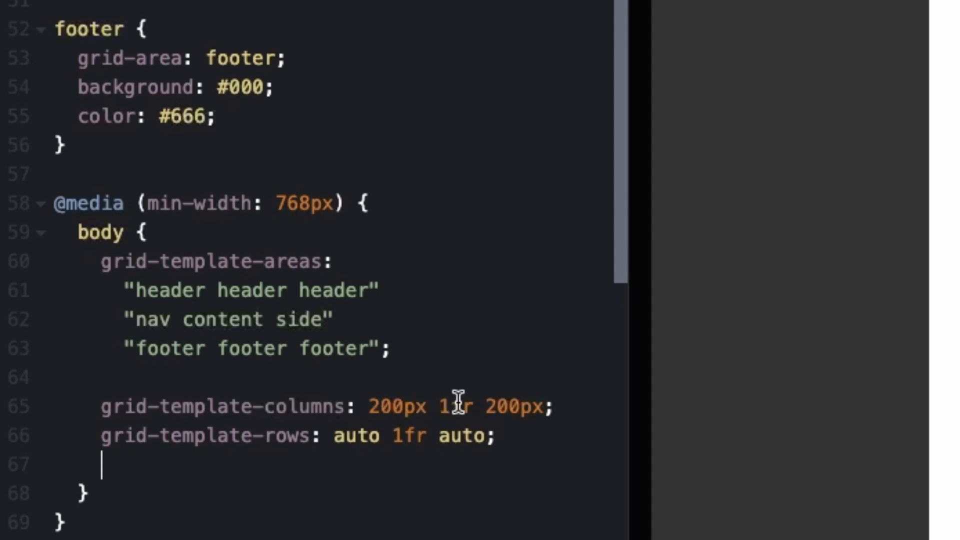
pyautogui.moveTo(486, 406)
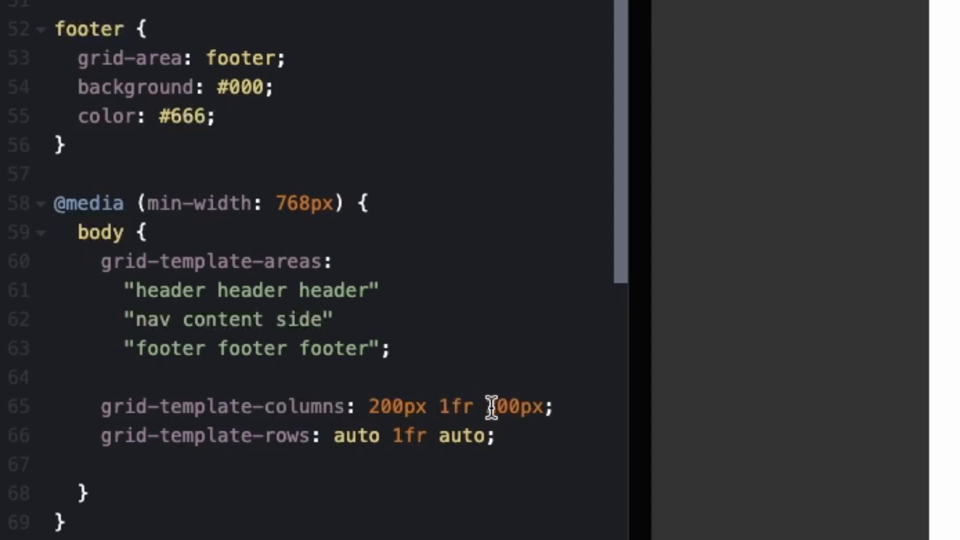
pyautogui.write('200px')
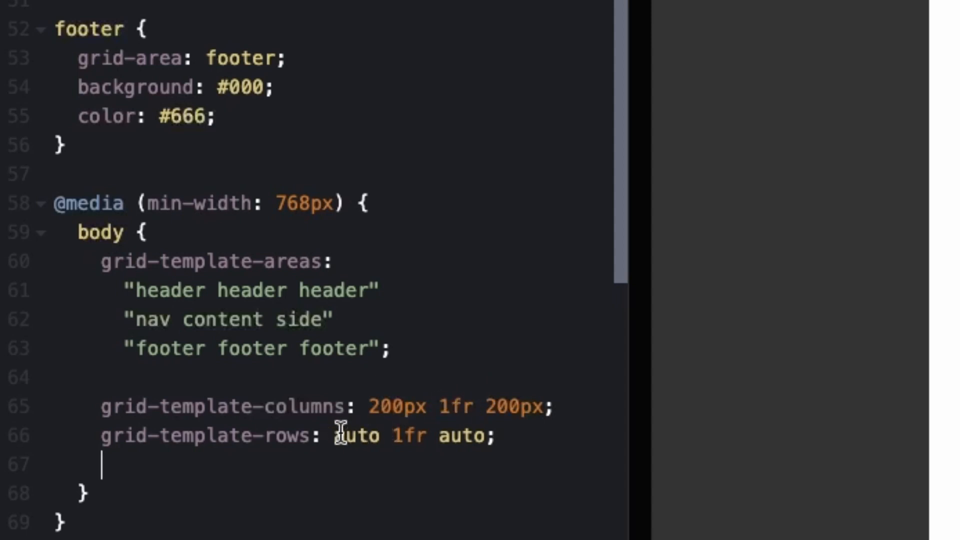
pyautogui.moveTo(398, 434)
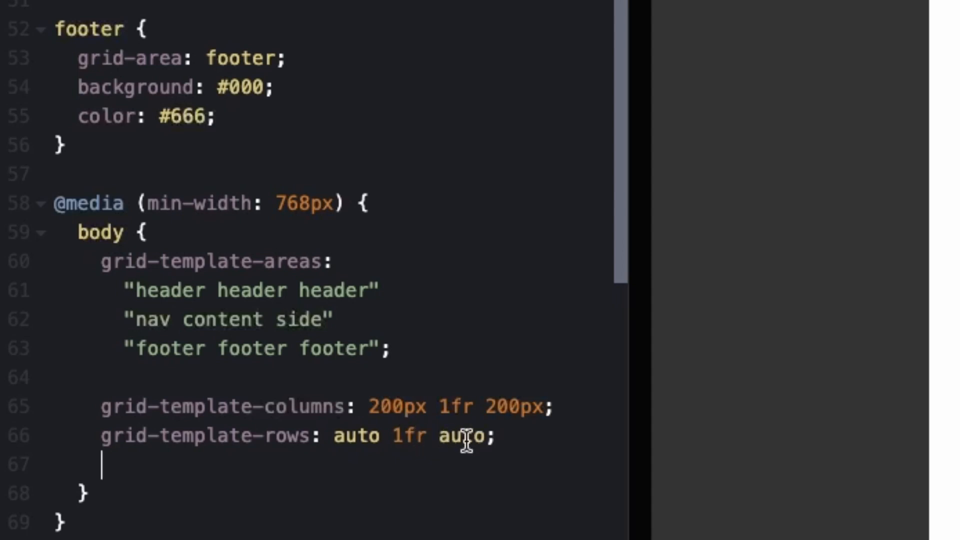
pyautogui.moveTo(367, 436)
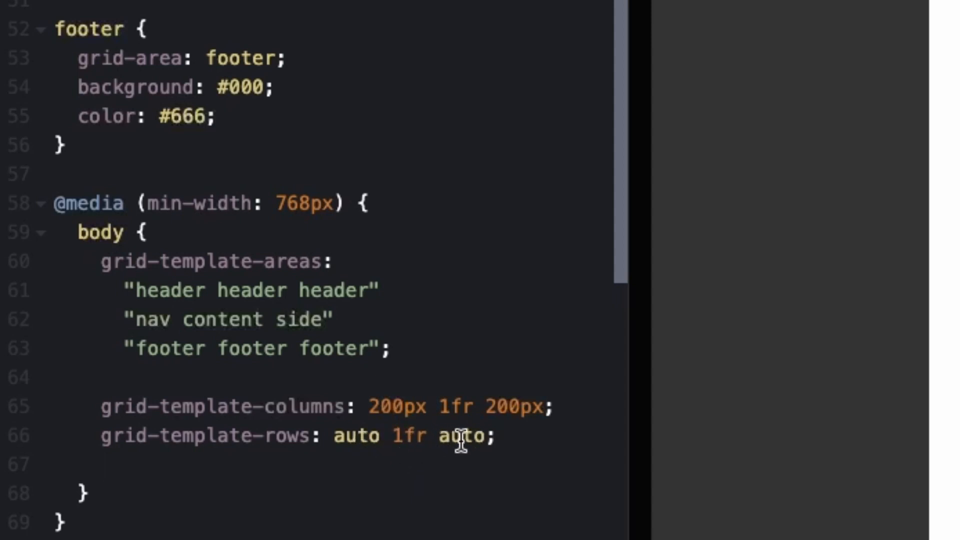
pyautogui.moveTo(419, 435)
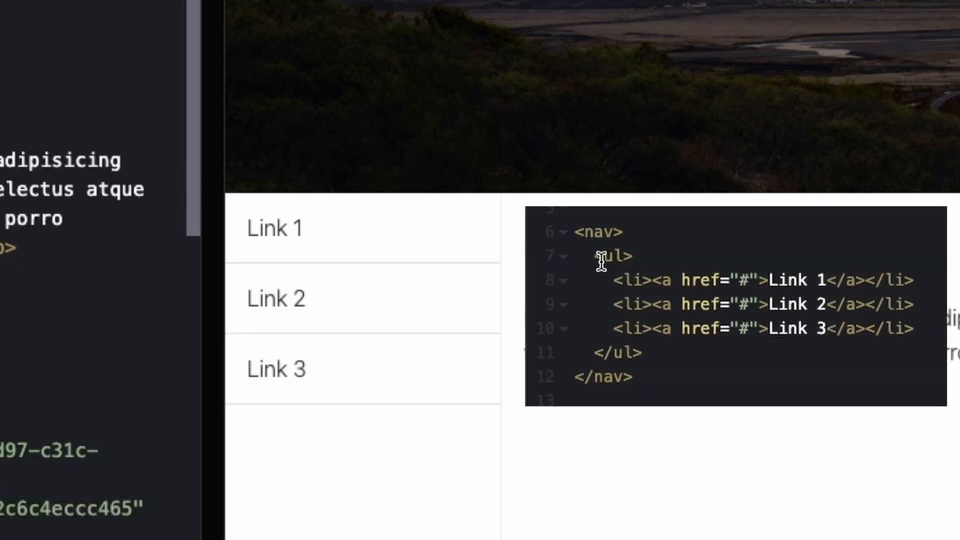
pyautogui.moveTo(676, 353)
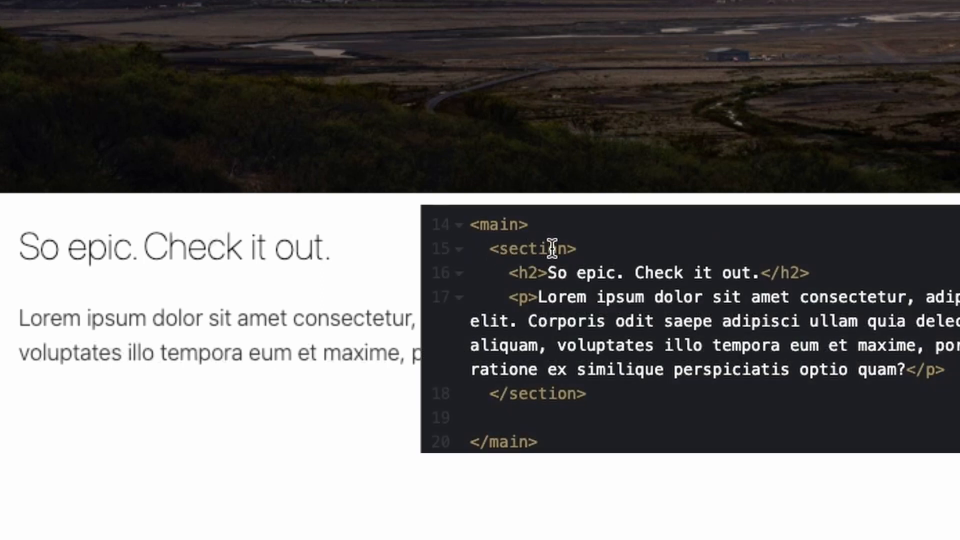
pyautogui.moveTo(890, 267)
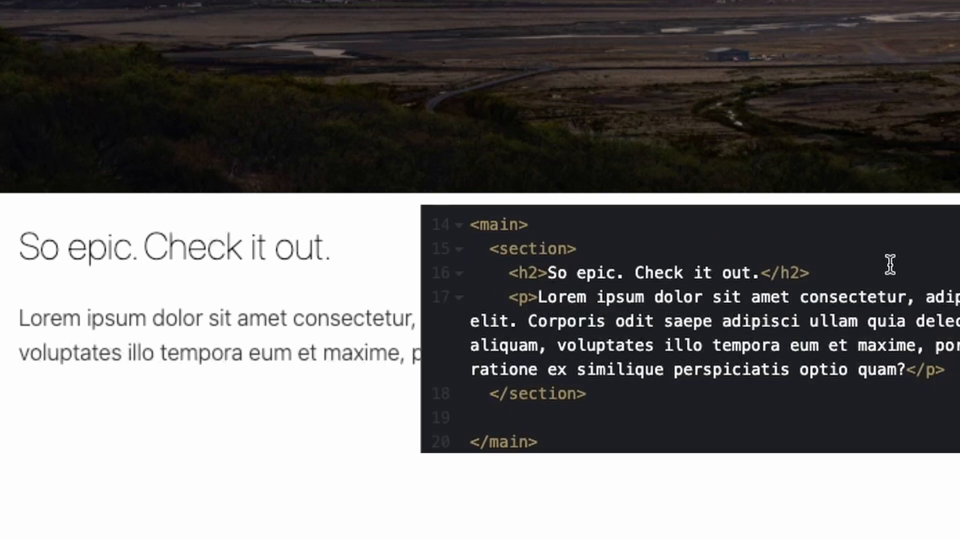
pyautogui.moveTo(865, 349)
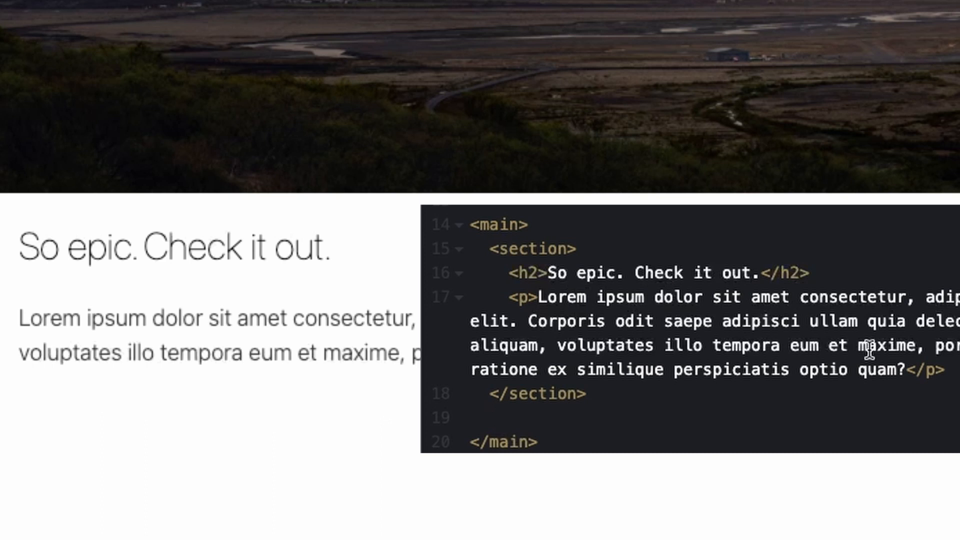
# - Review the Epic Trips pen's three-link nav and main section markup beside the preview
pyautogui.scroll(-3)
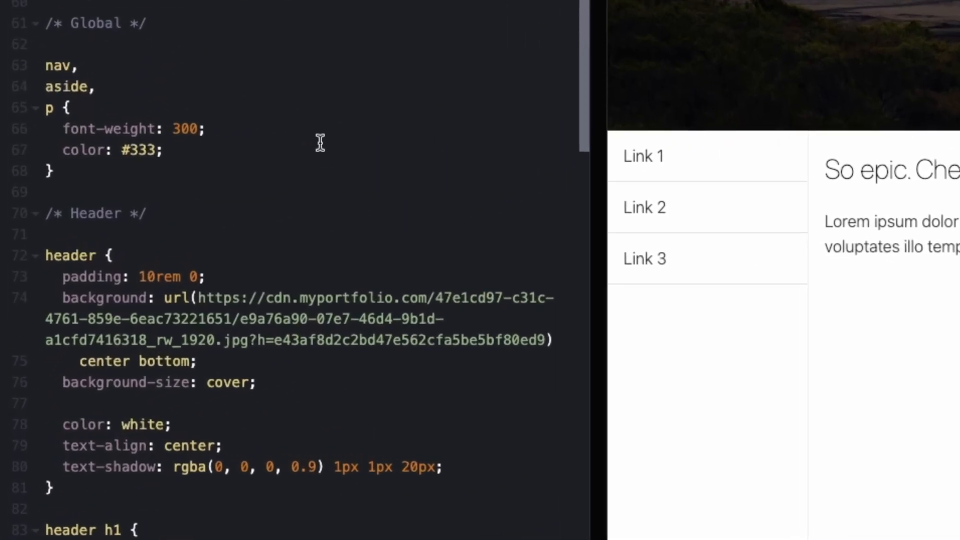
pyautogui.moveTo(136, 44)
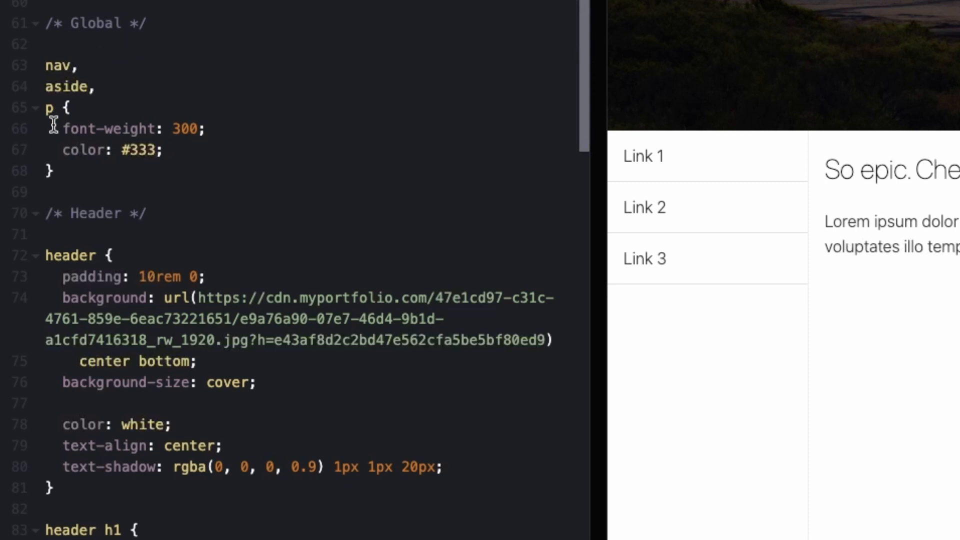
pyautogui.moveTo(239, 137)
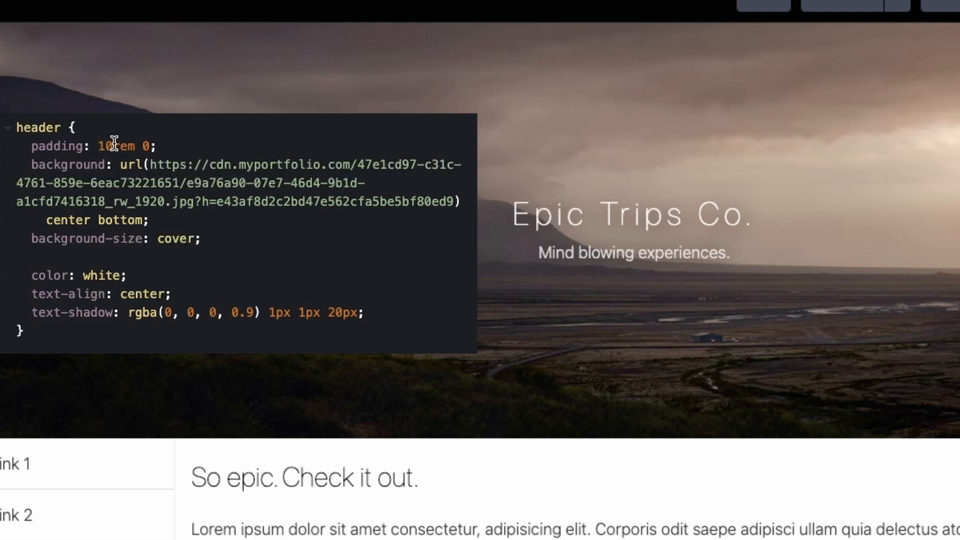
pyautogui.moveTo(581, 292)
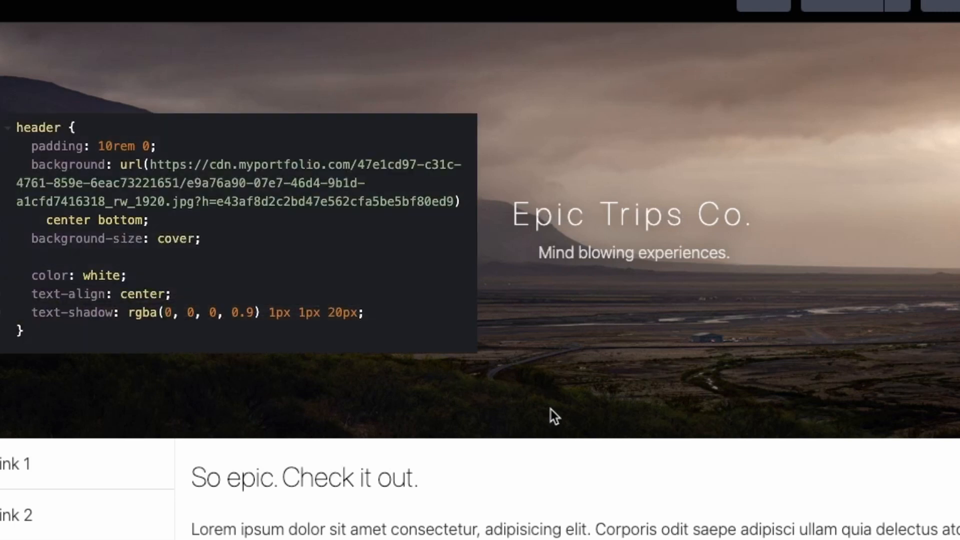
pyautogui.moveTo(136, 89)
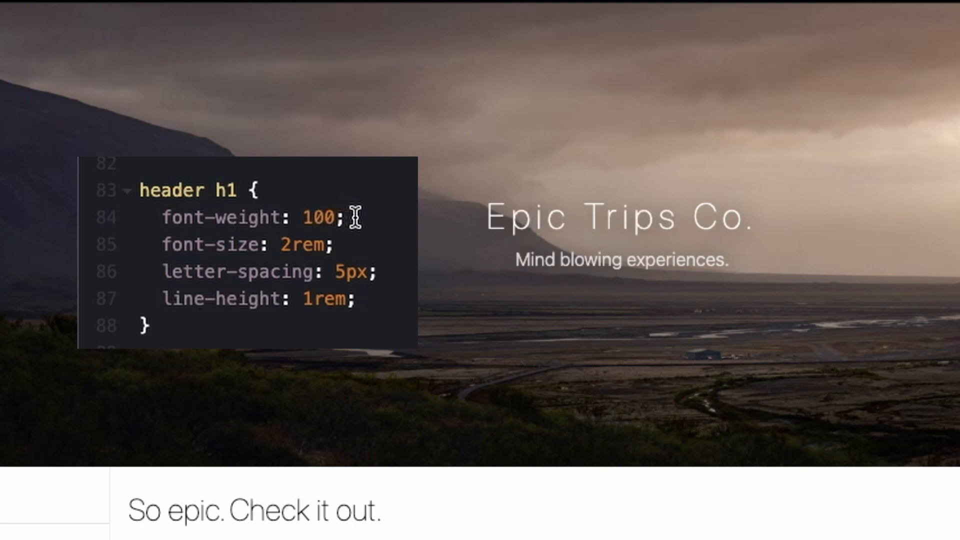
pyautogui.moveTo(221, 272)
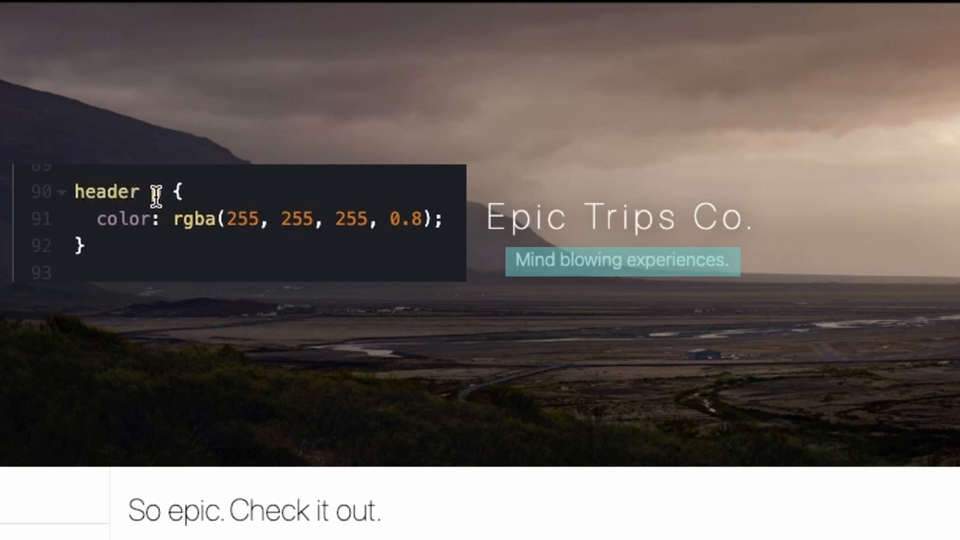
# - Change the header selector to 'header p' for translucent white tagline text
pyautogui.write('p')
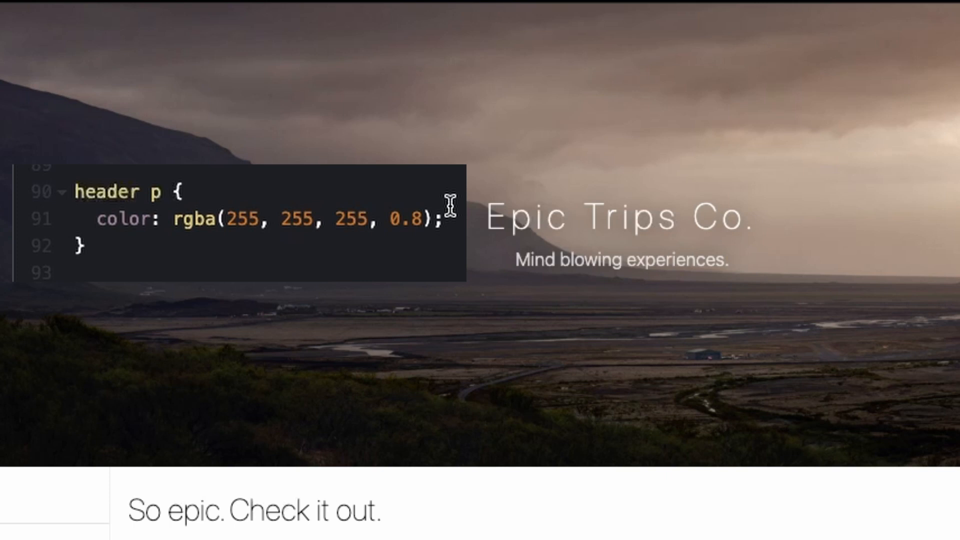
pyautogui.scroll(-3)
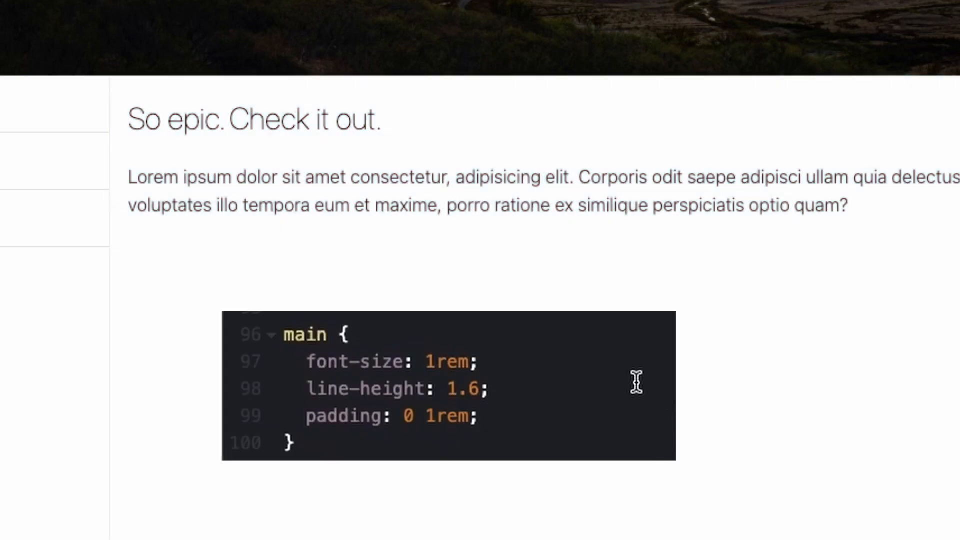
pyautogui.moveTo(518, 359)
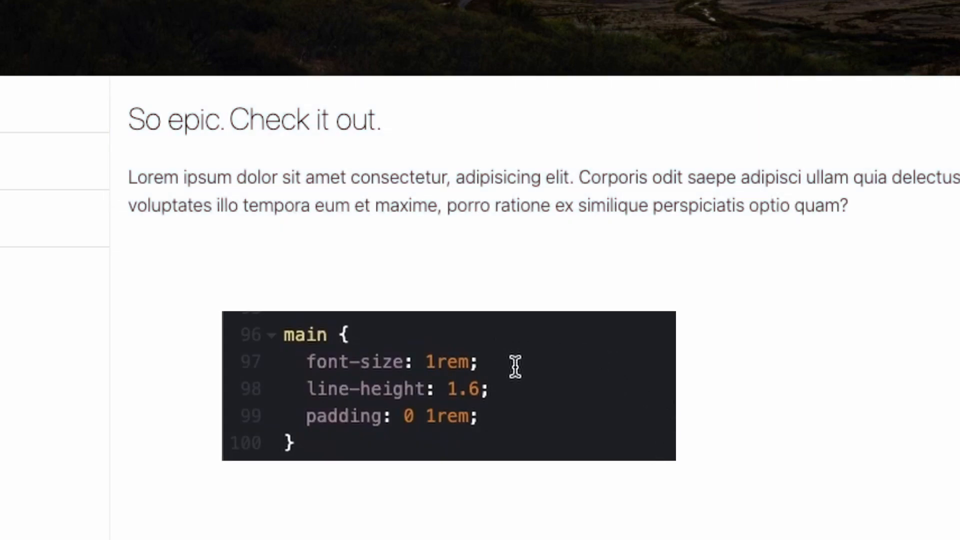
pyautogui.moveTo(504, 420)
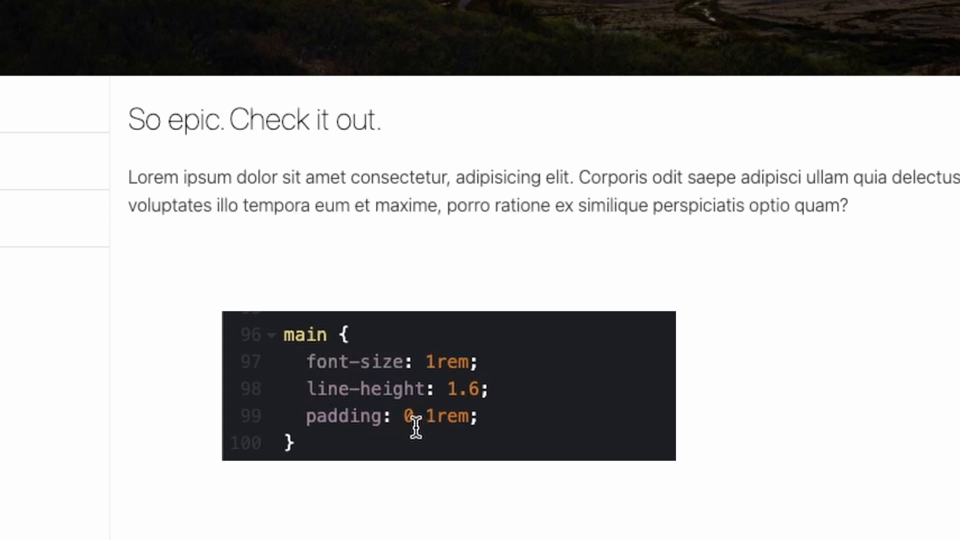
pyautogui.moveTo(447, 426)
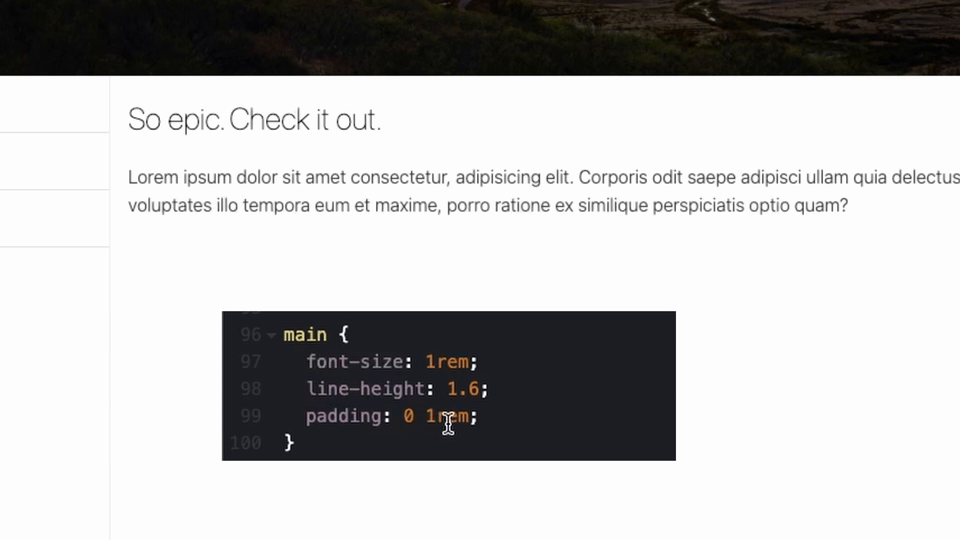
pyautogui.moveTo(565, 422)
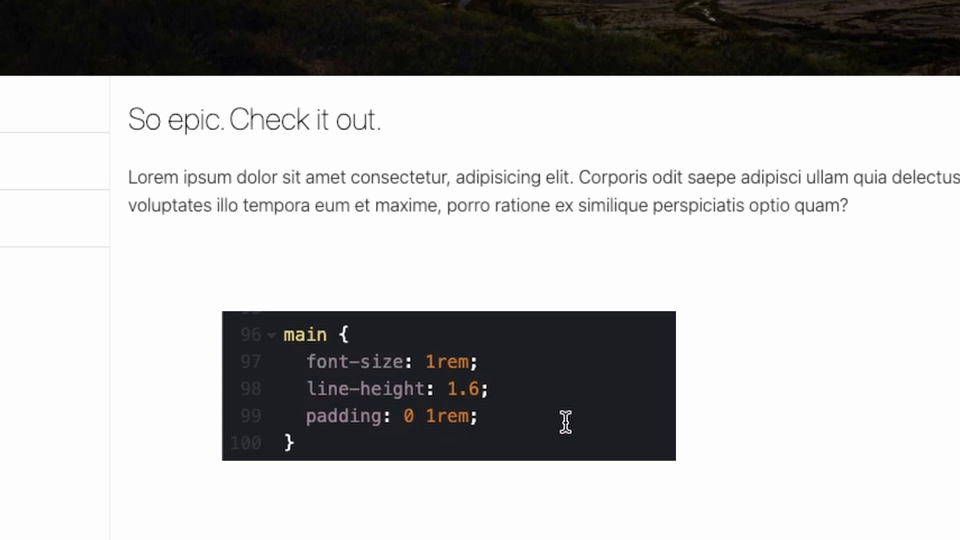
pyautogui.moveTo(513, 442)
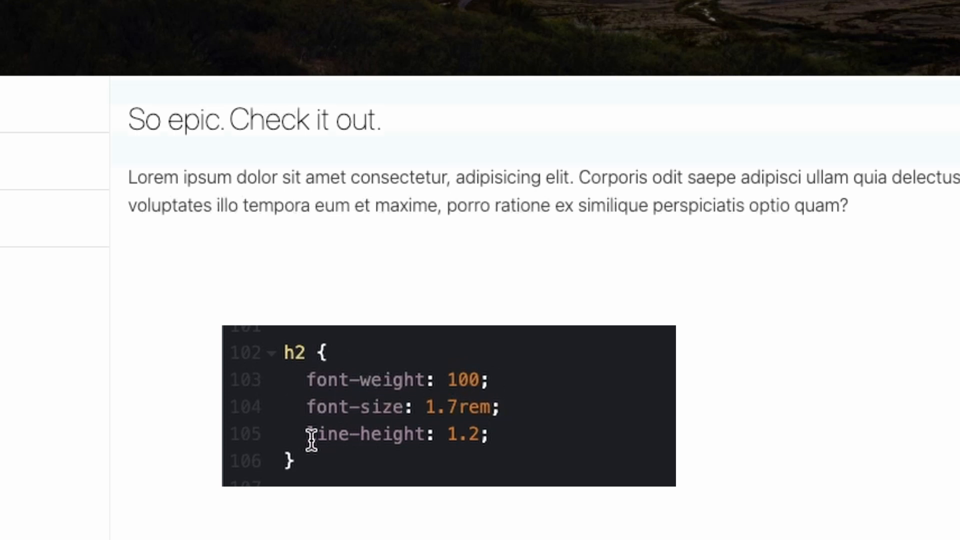
pyautogui.moveTo(496, 434)
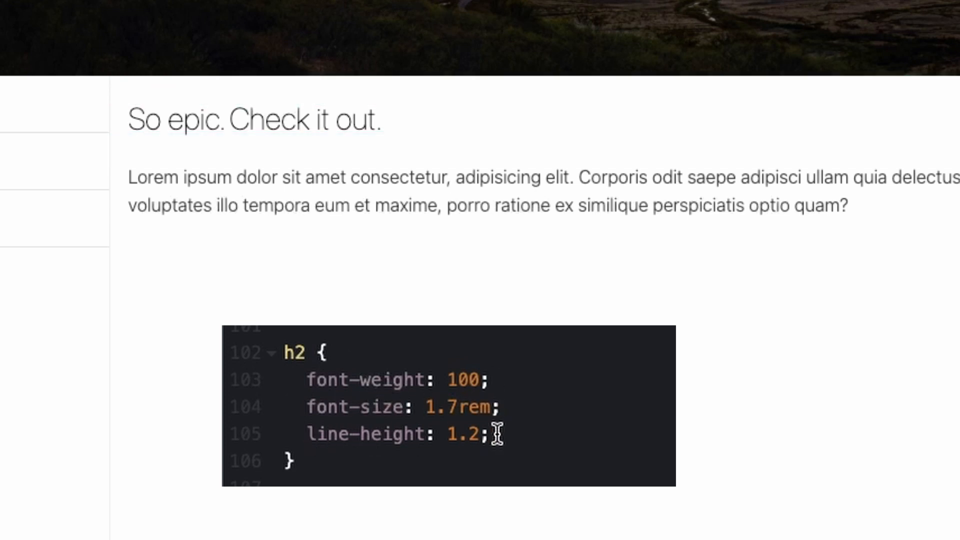
pyautogui.moveTo(505, 437)
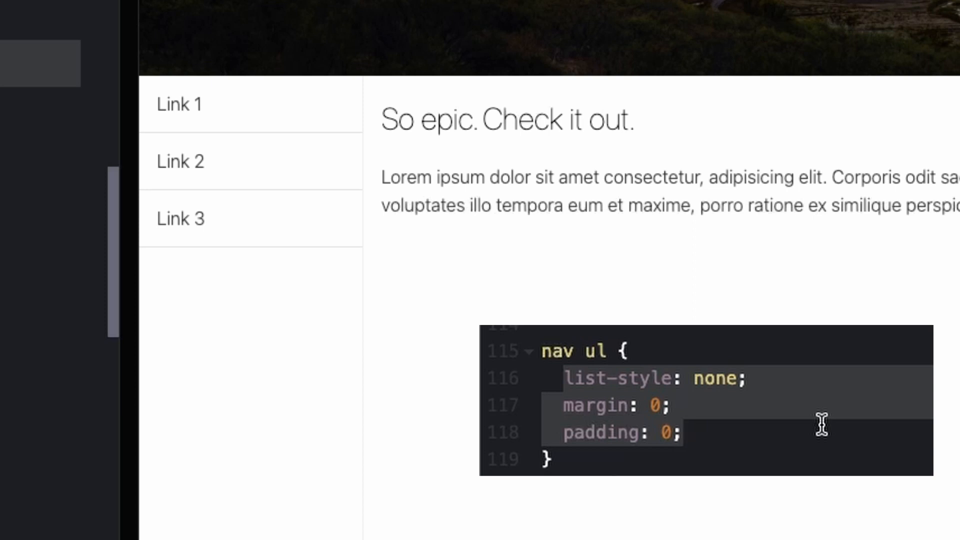
pyautogui.moveTo(746, 409)
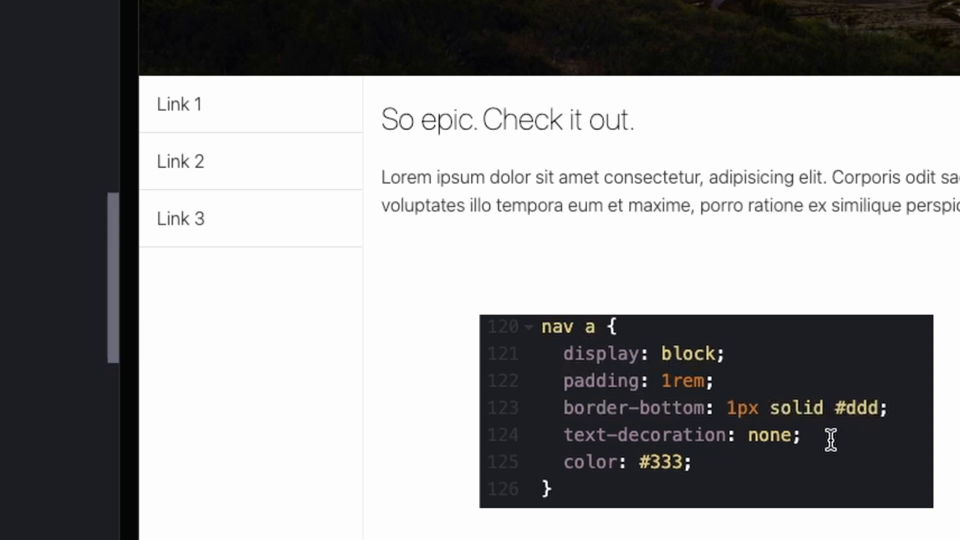
pyautogui.moveTo(705, 463)
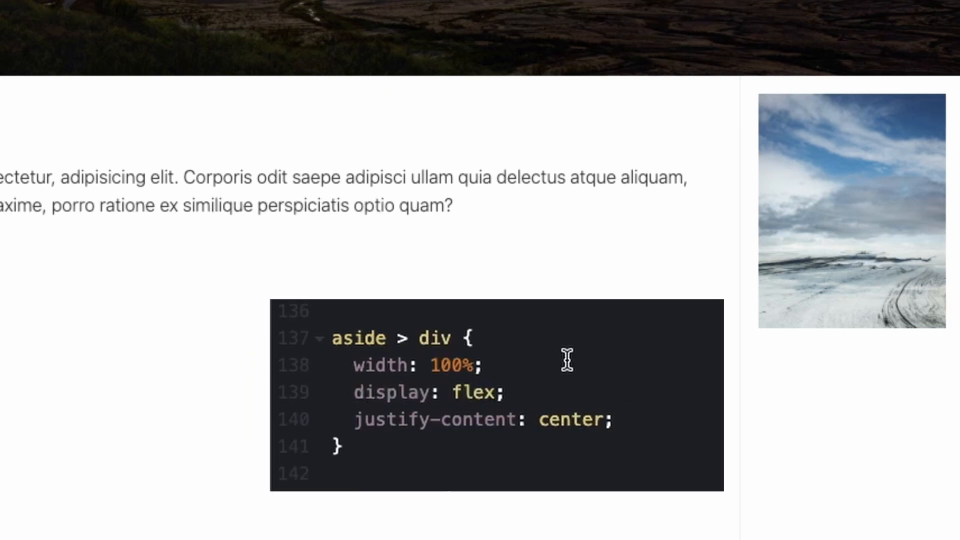
pyautogui.moveTo(521, 340)
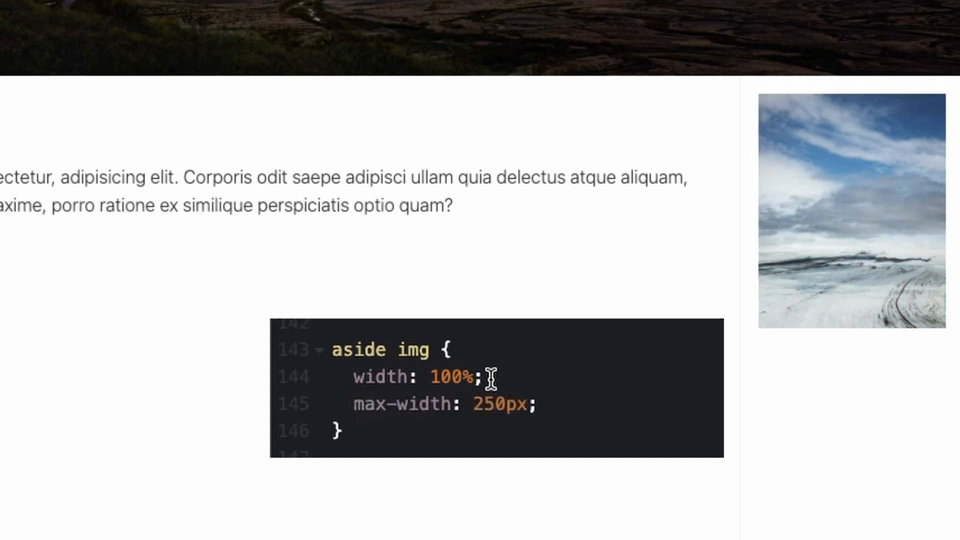
pyautogui.moveTo(557, 404)
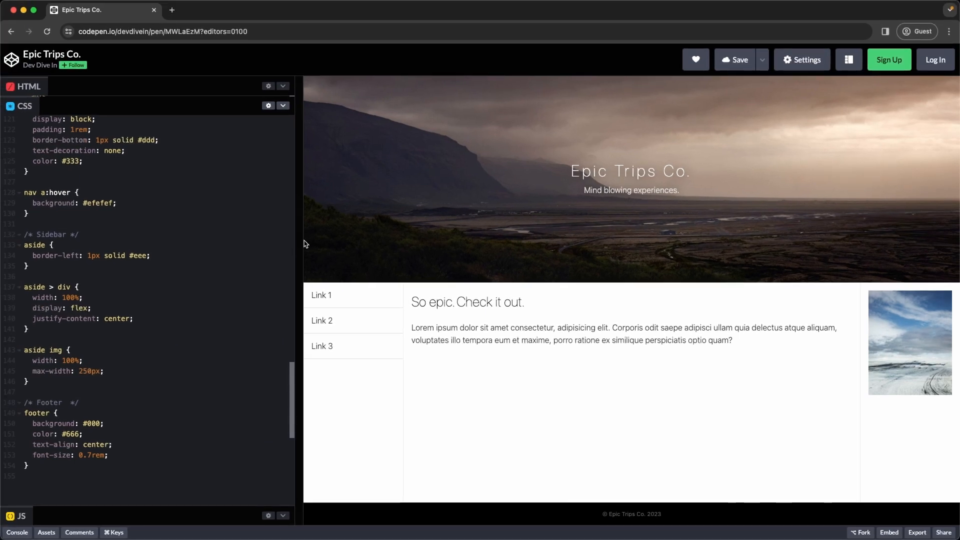
# - Resize the preview repeatedly, ending on the stacked single-column layout
pyautogui.moveTo(303, 244); pyautogui.dragTo(335, 236)
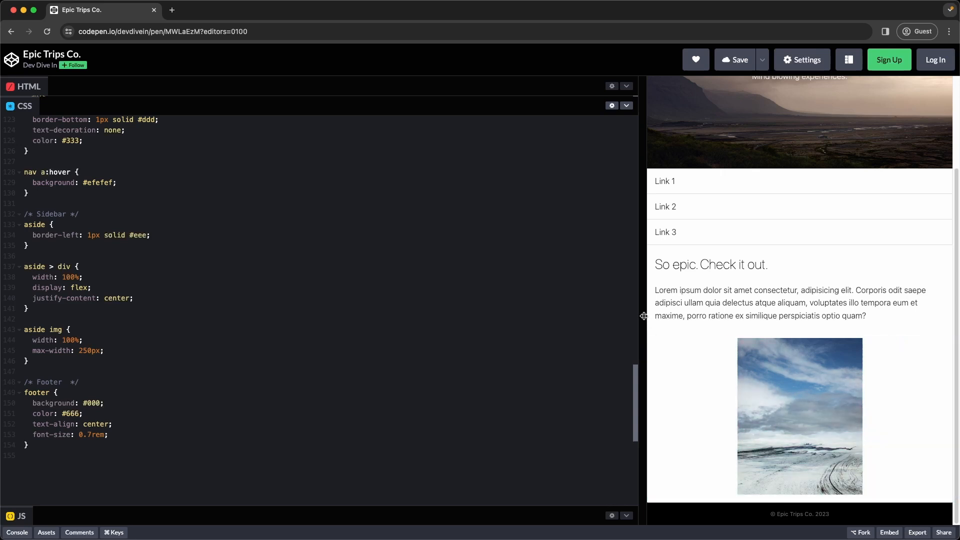
pyautogui.moveTo(641, 316); pyautogui.dragTo(276, 316)
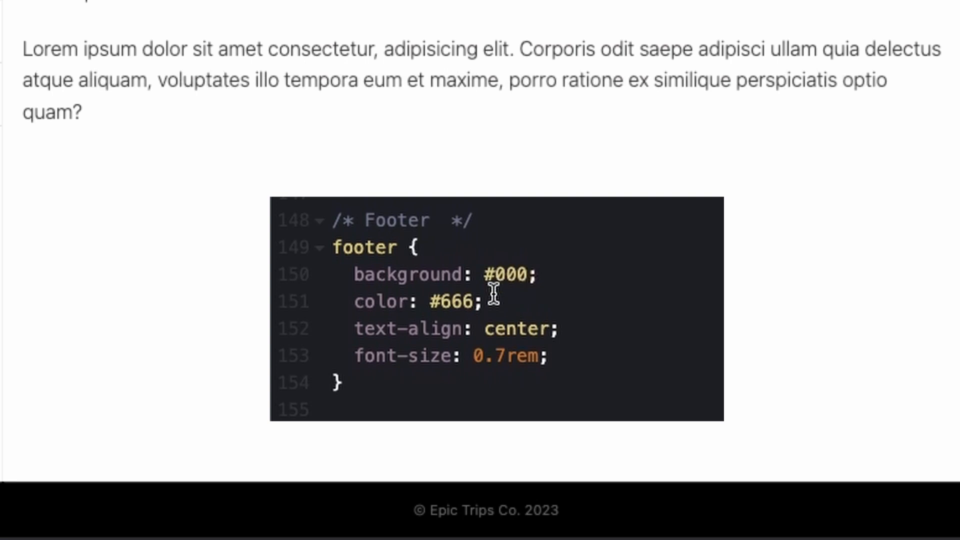
pyautogui.moveTo(613, 327)
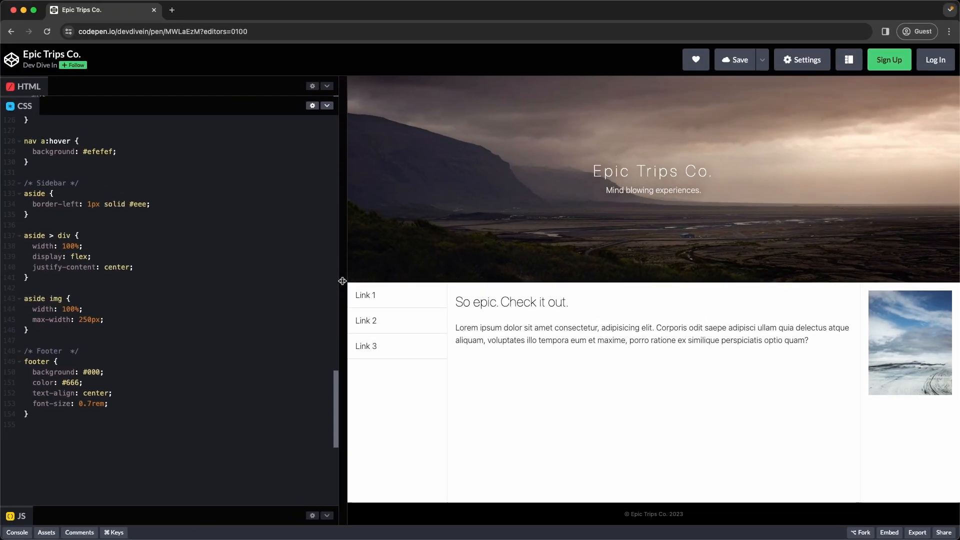
pyautogui.moveTo(342, 281); pyautogui.dragTo(463, 272)
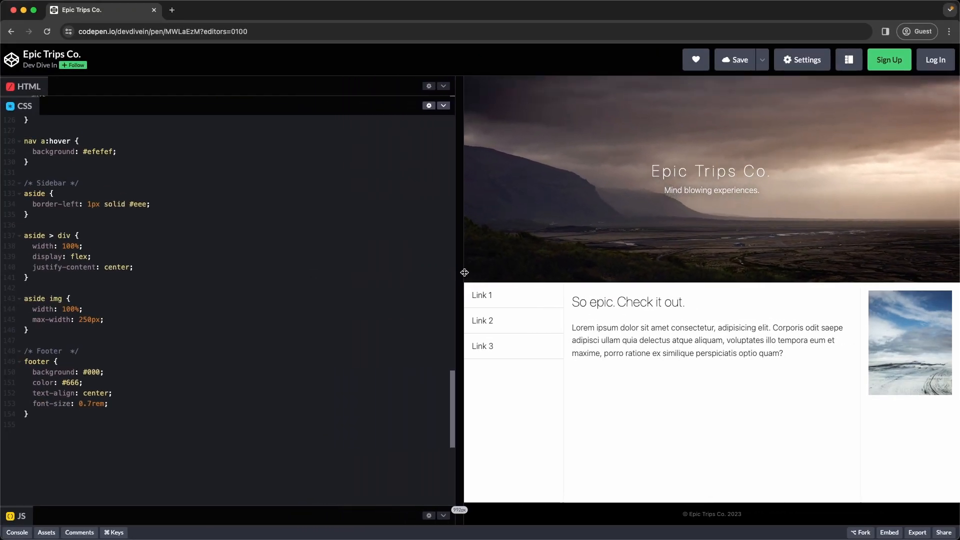
pyautogui.moveTo(464, 273); pyautogui.dragTo(544, 267)
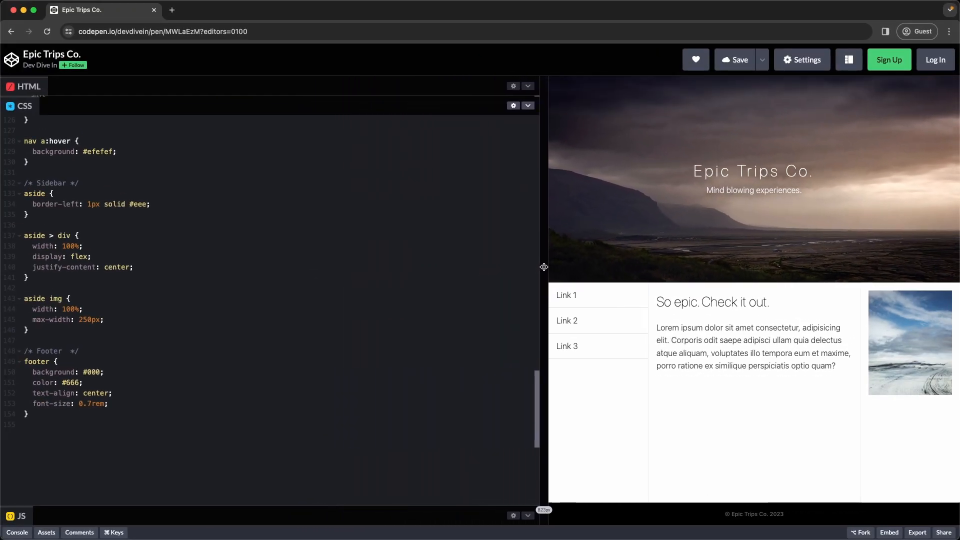
pyautogui.moveTo(543, 266); pyautogui.dragTo(642, 257)
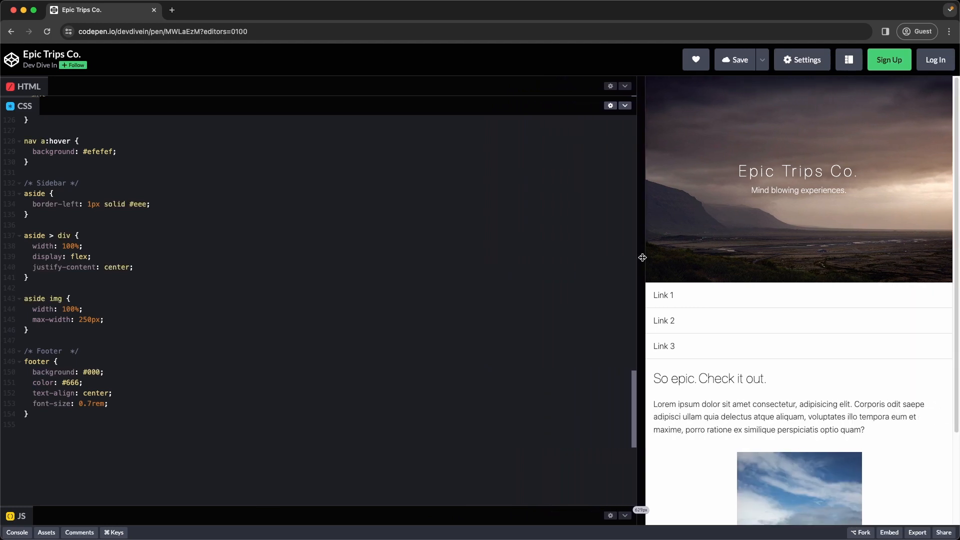